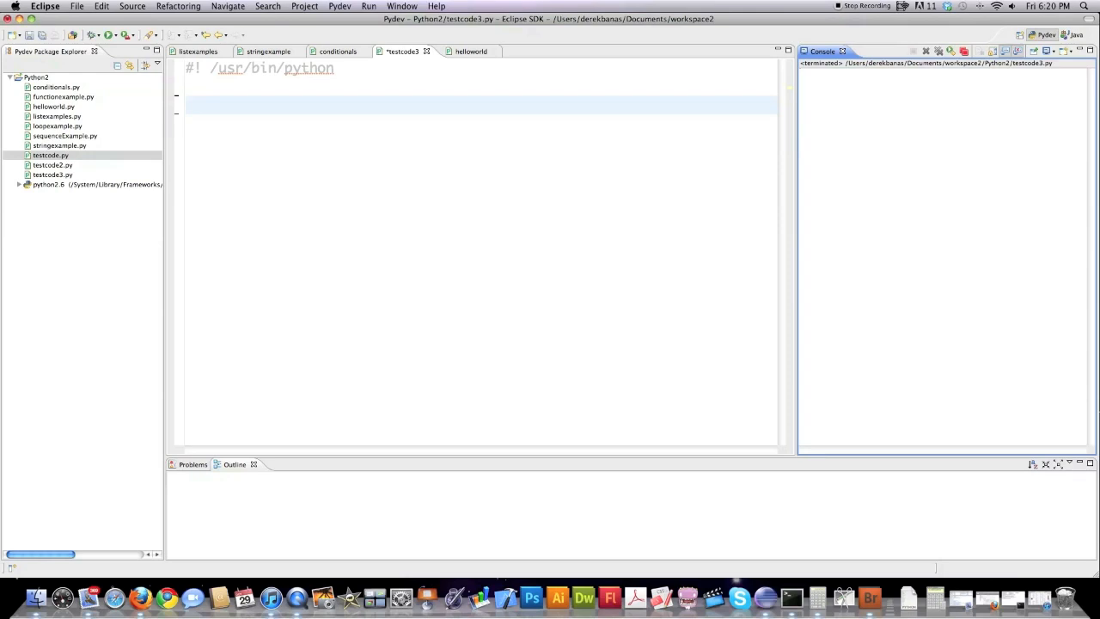
# - Define listEx = [4,5,6] and stringEx, and print whether 4 is in listEx
pyautogui.click(205, 105)
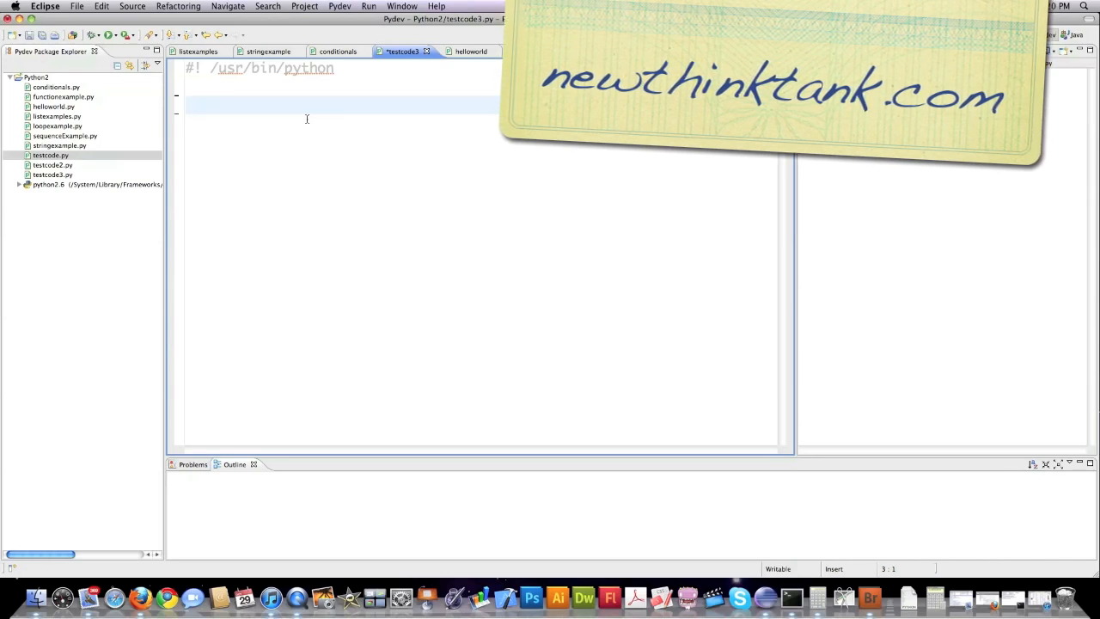
pyautogui.write('li')
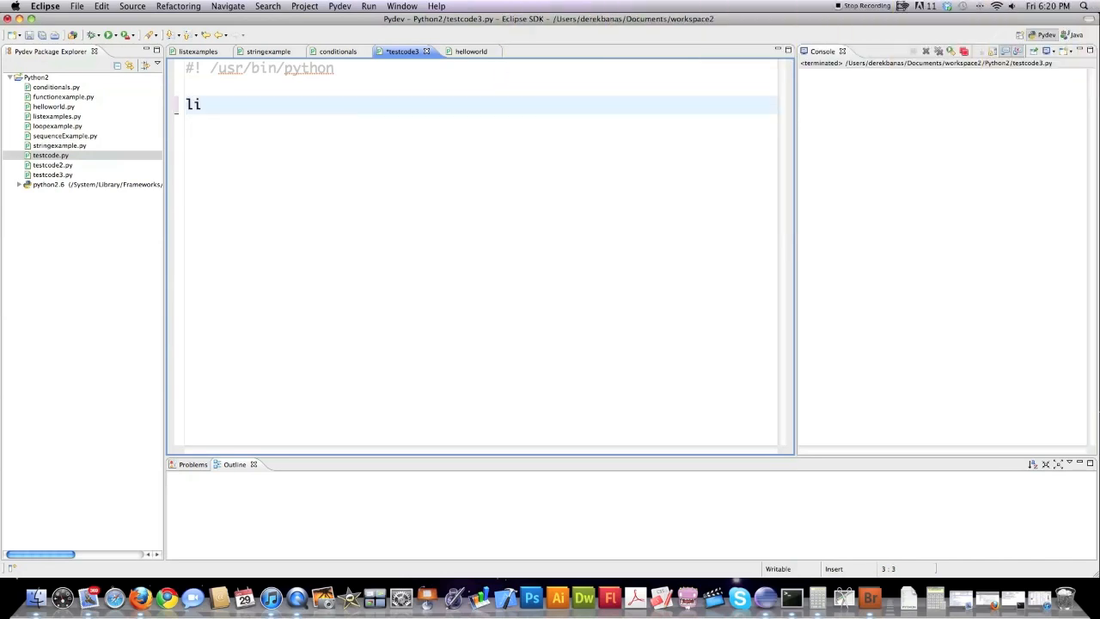
pyautogui.write('stEx = [4,5,6]')
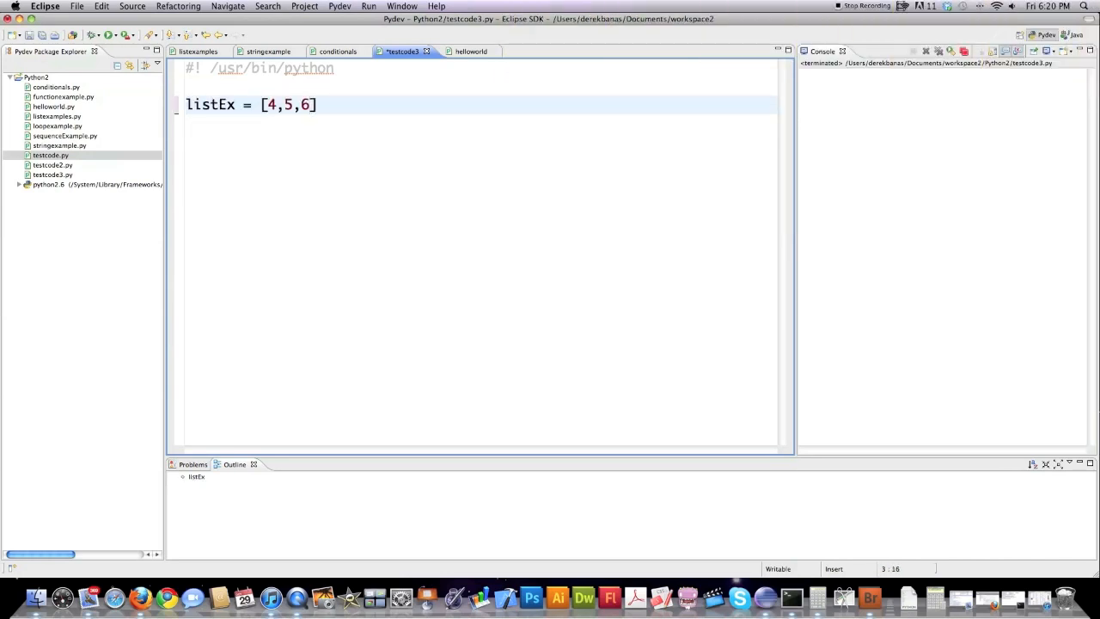
pyautogui.write('stringEx = "Random String')
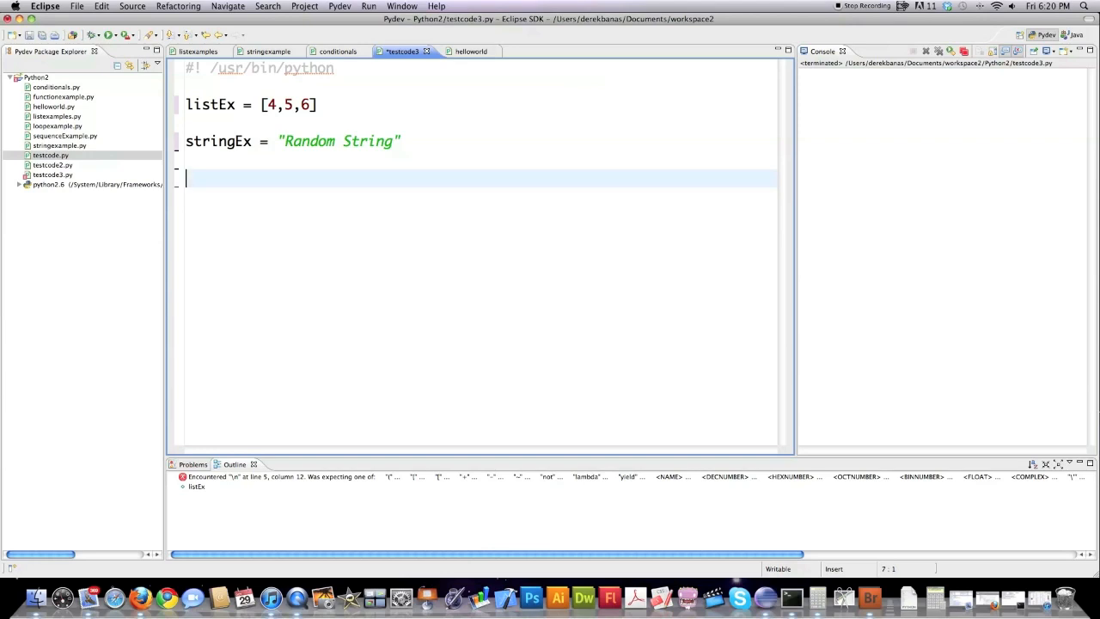
pyautogui.write('print')
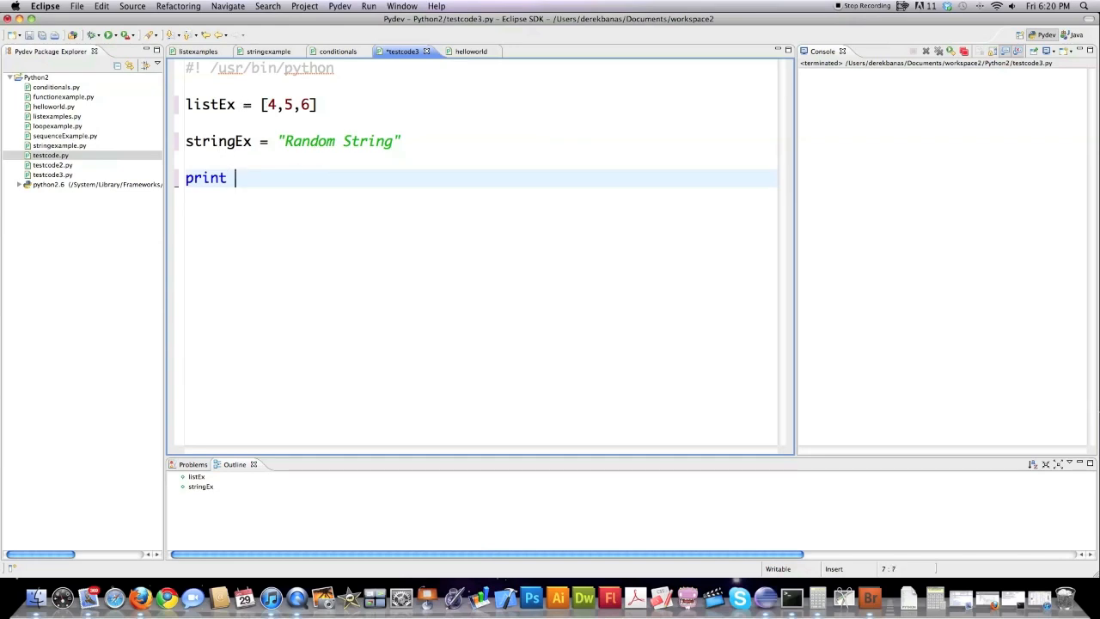
pyautogui.write('4')
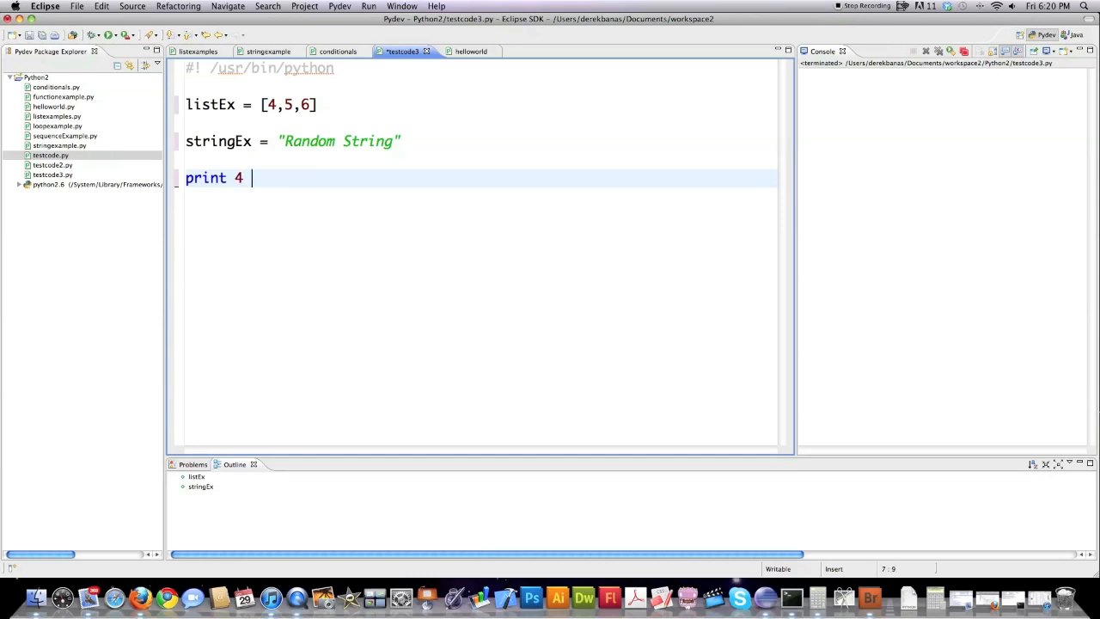
pyautogui.write('in listEx')
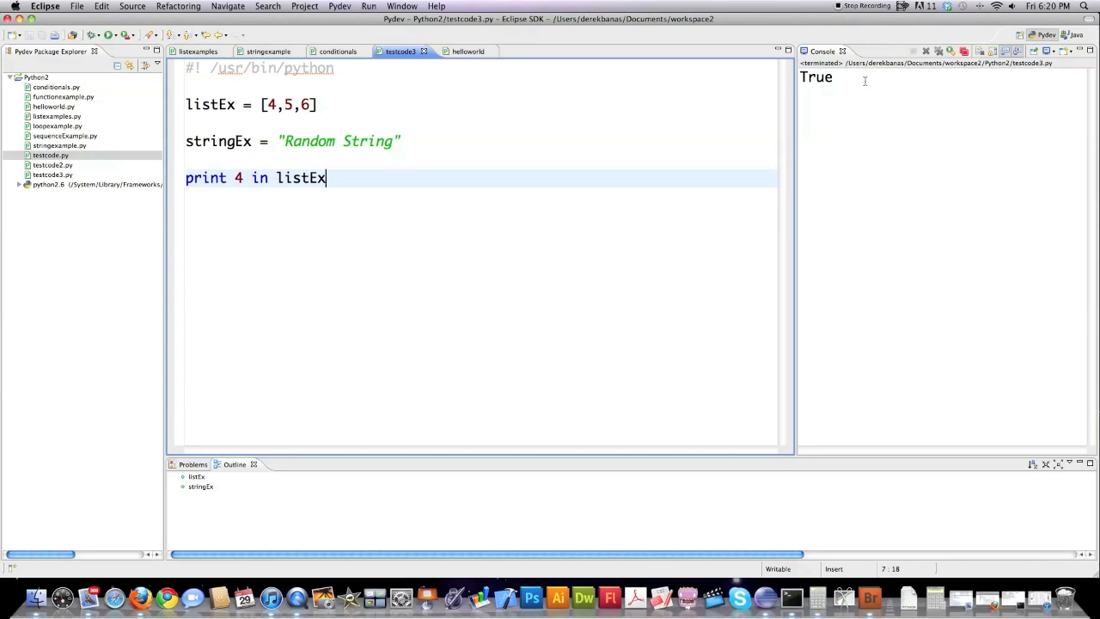
# - Change the test to 3 in listEx, add print "String" in stringEx, and run
pyautogui.click(245, 178)
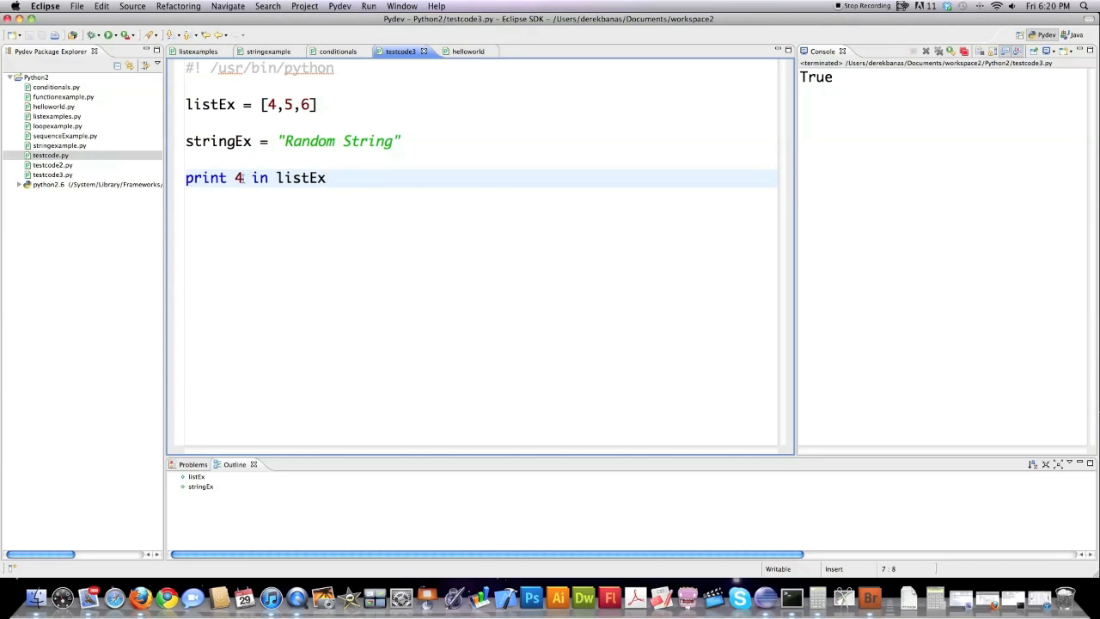
pyautogui.write('3')
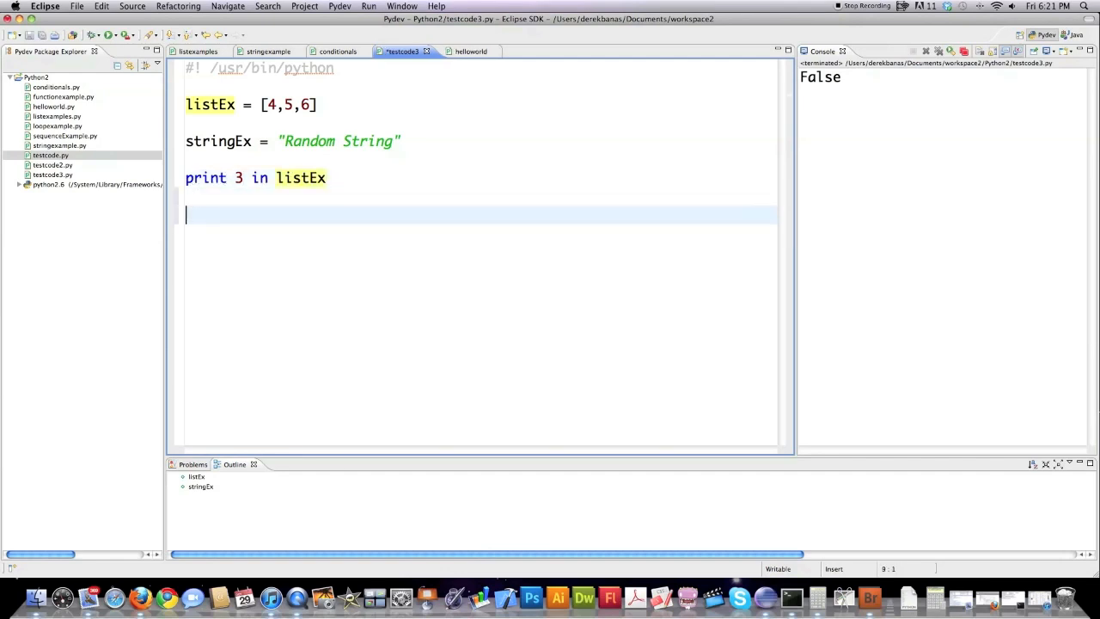
pyautogui.write('print "String"')
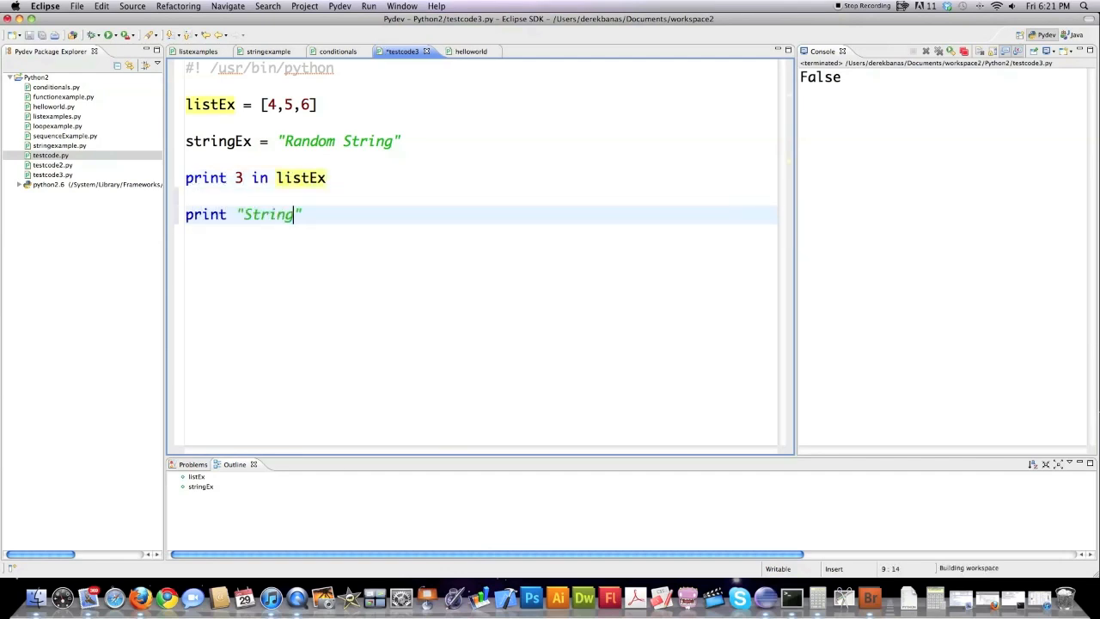
pyautogui.write('in')
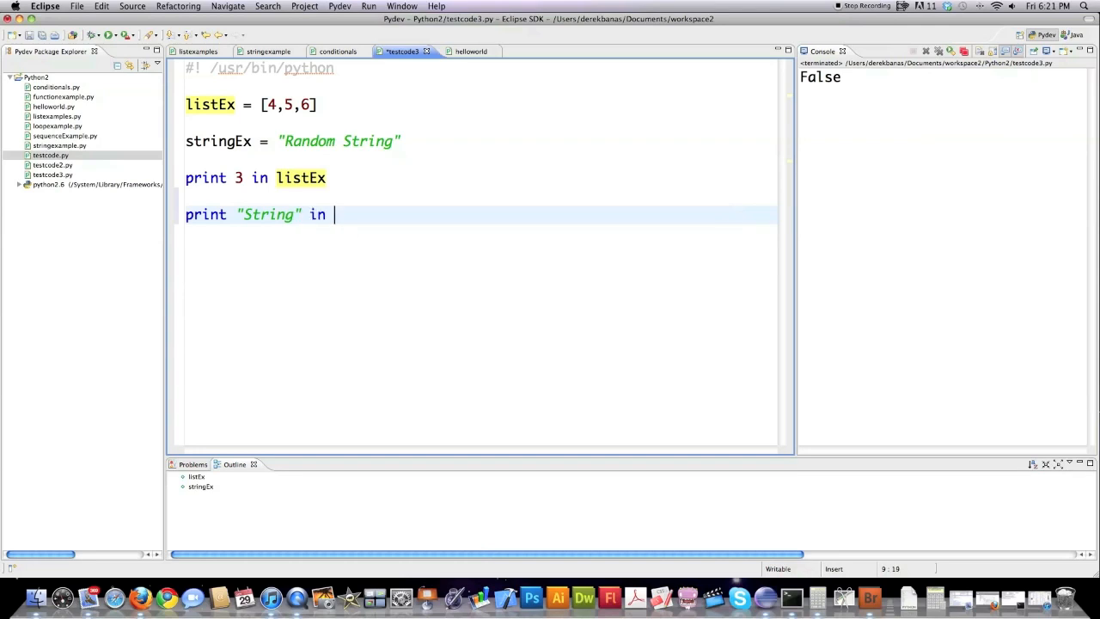
pyautogui.write('stringEx')
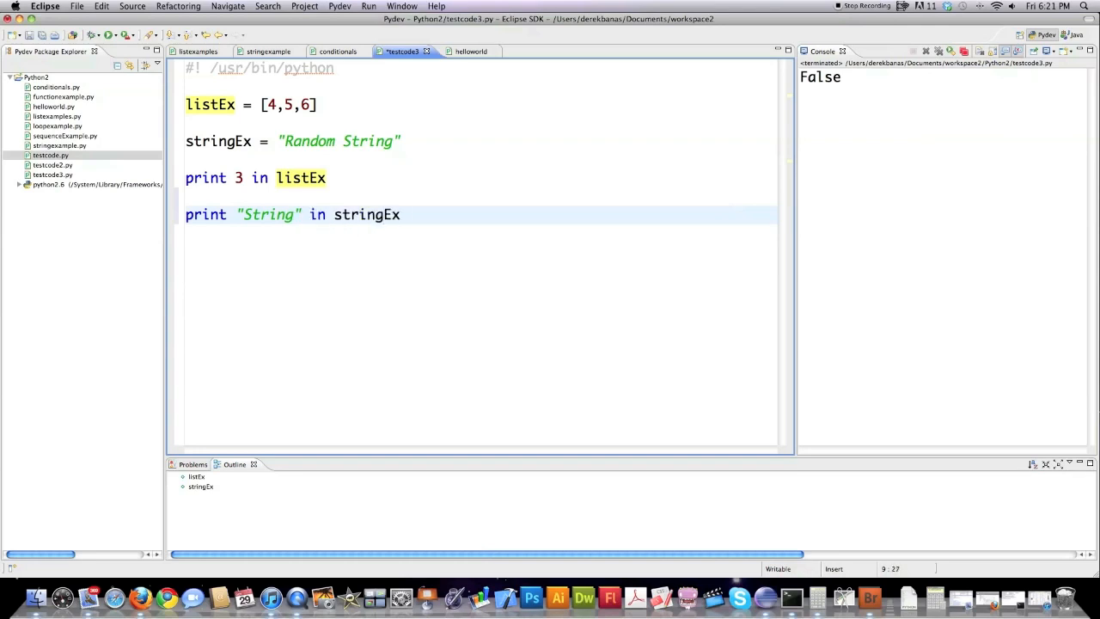
pyautogui.click(112, 34)
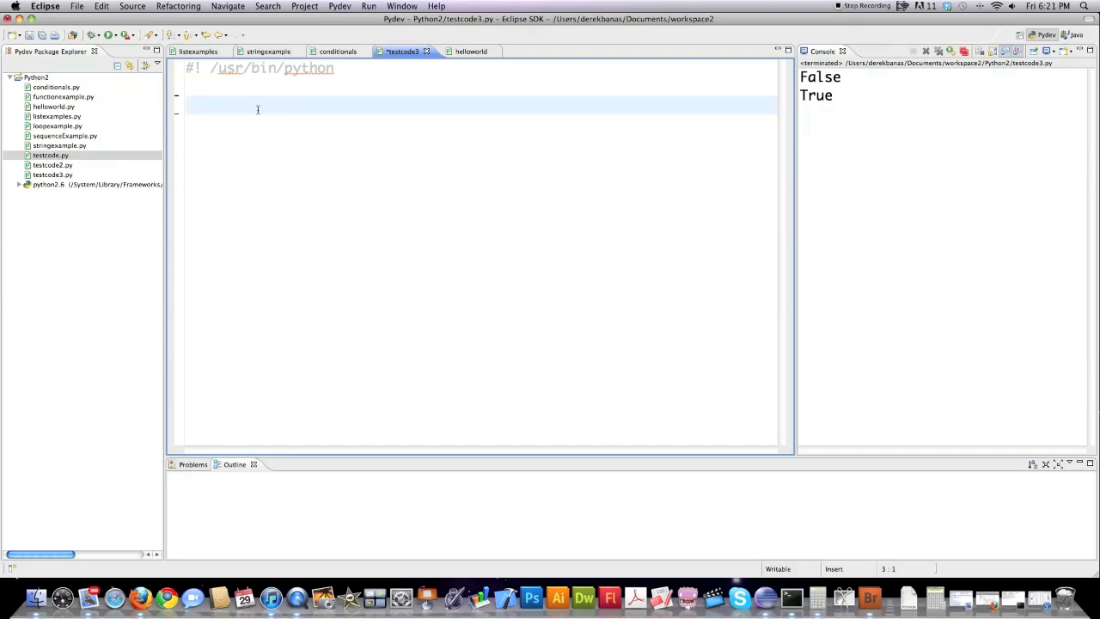
# - Assign x = 1 on the third line and start a new line below it
pyautogui.click(187, 105)
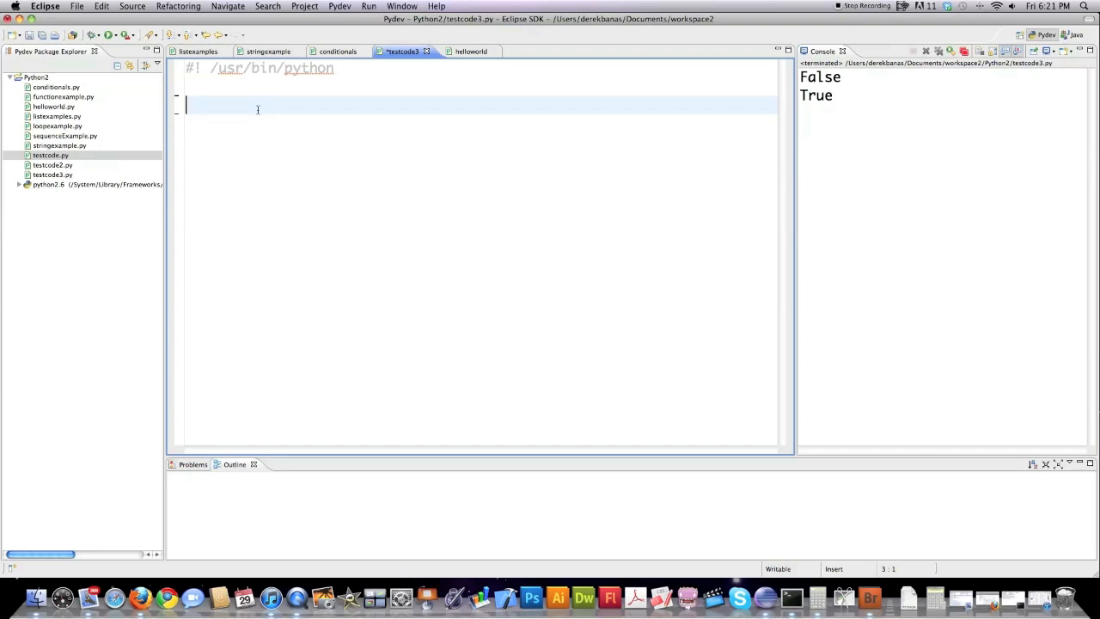
pyautogui.write('x')
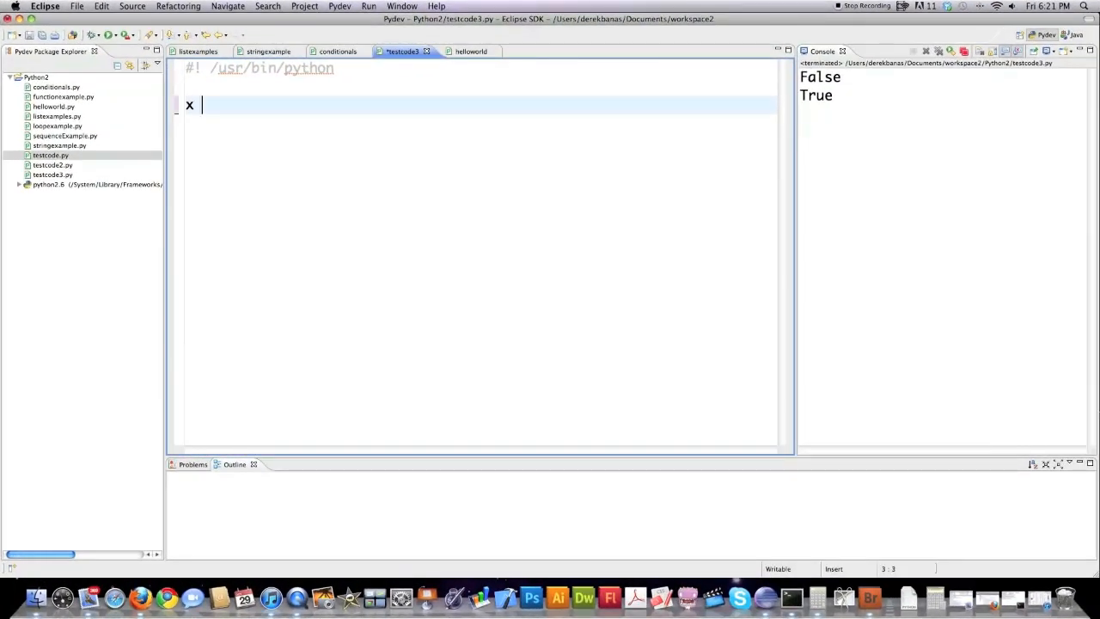
pyautogui.write('= 1')
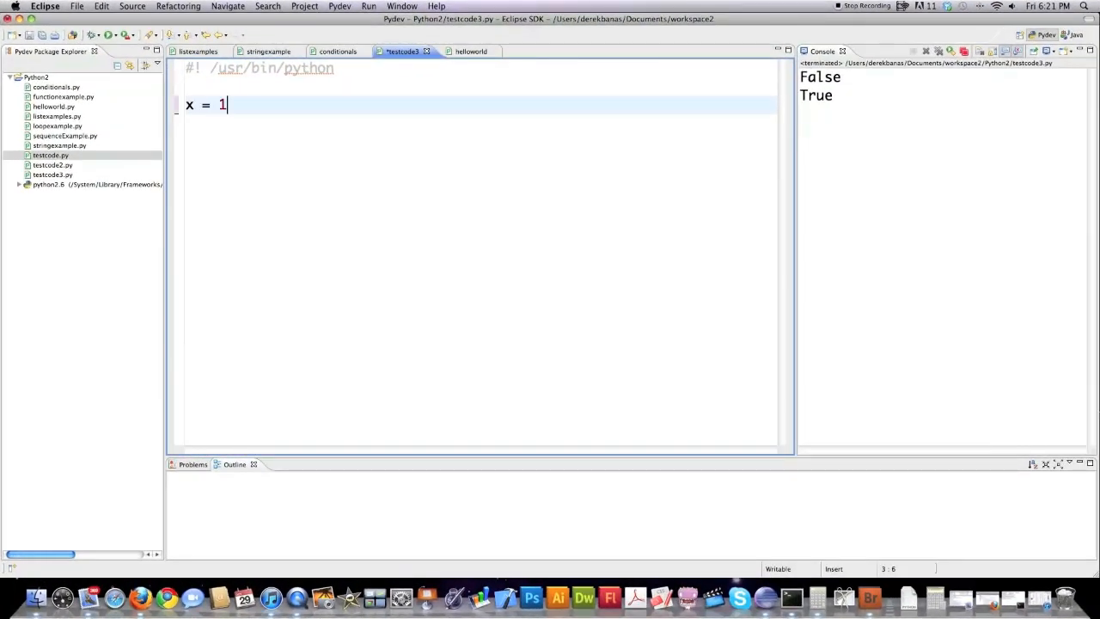
pyautogui.press('Return')
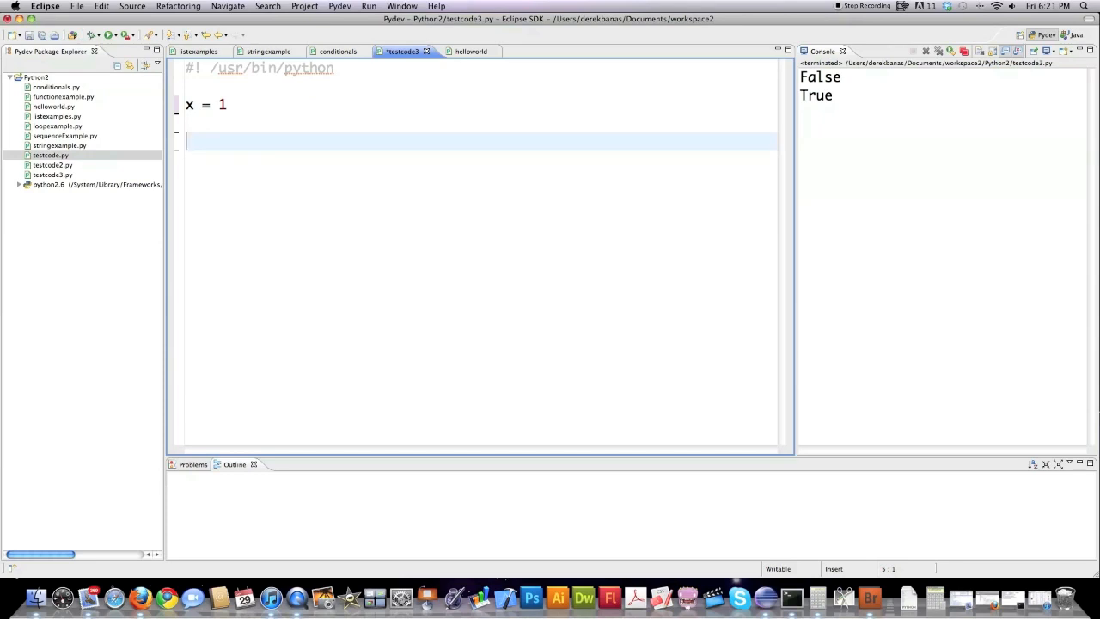
# - Type the demo comparison operators <, >, <=, >=, !=, == and 'and'
pyautogui.write('<')
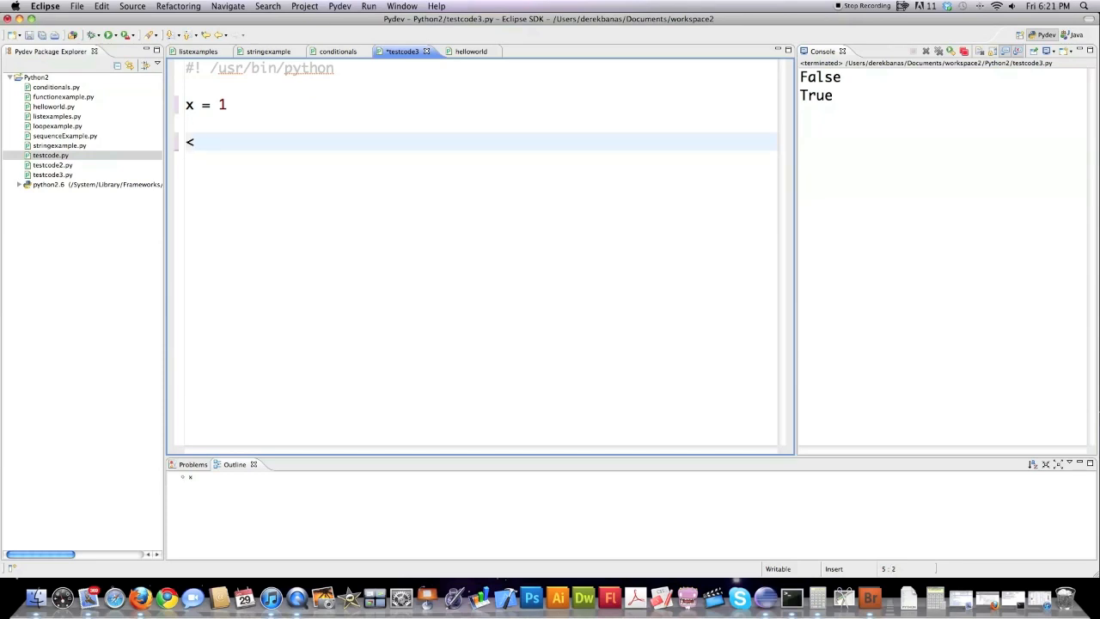
pyautogui.write('> <')
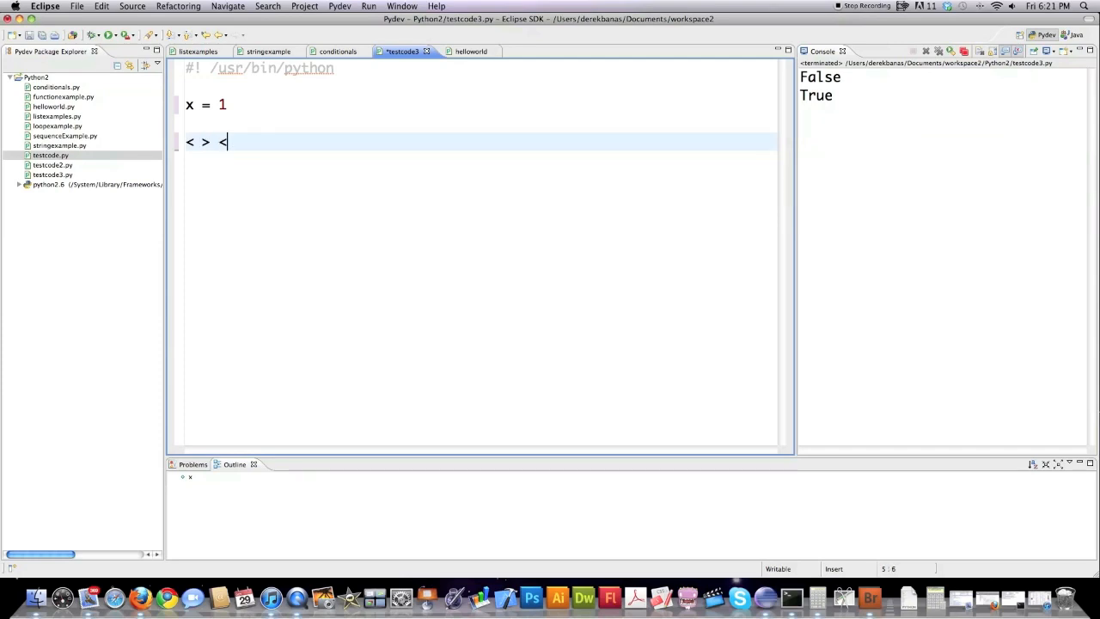
pyautogui.write('= >=')
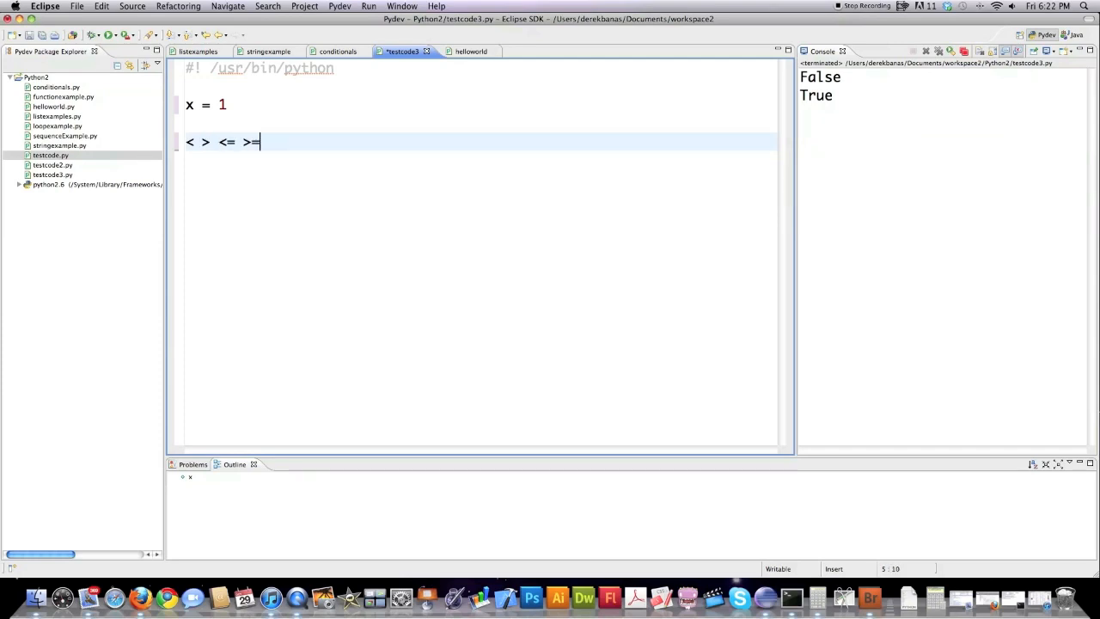
pyautogui.write('!=')
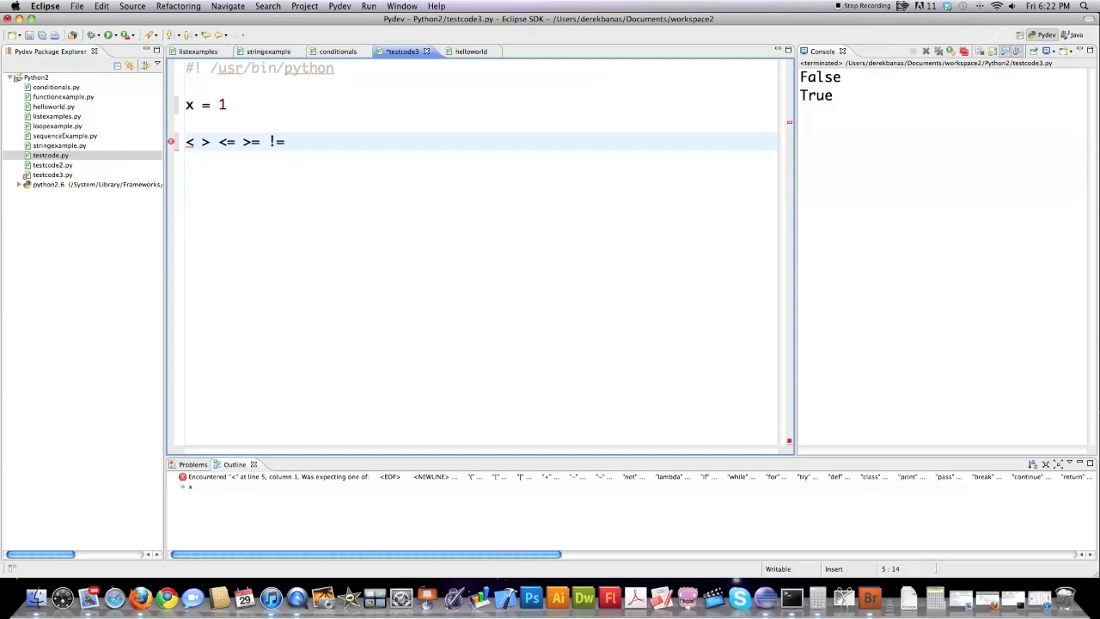
pyautogui.write('==')
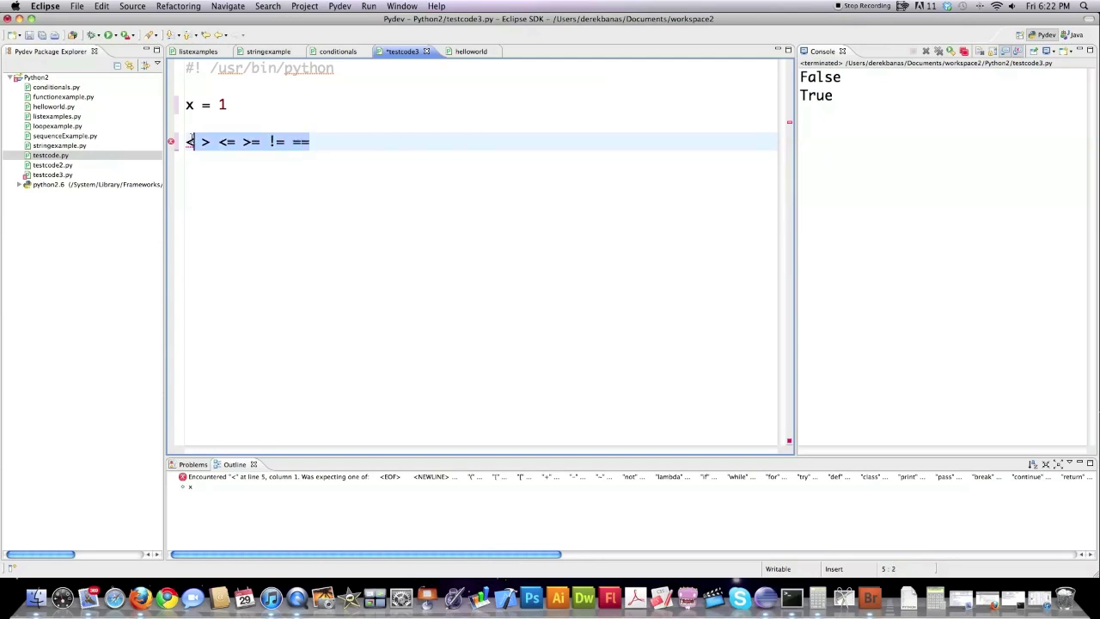
pyautogui.write('and')
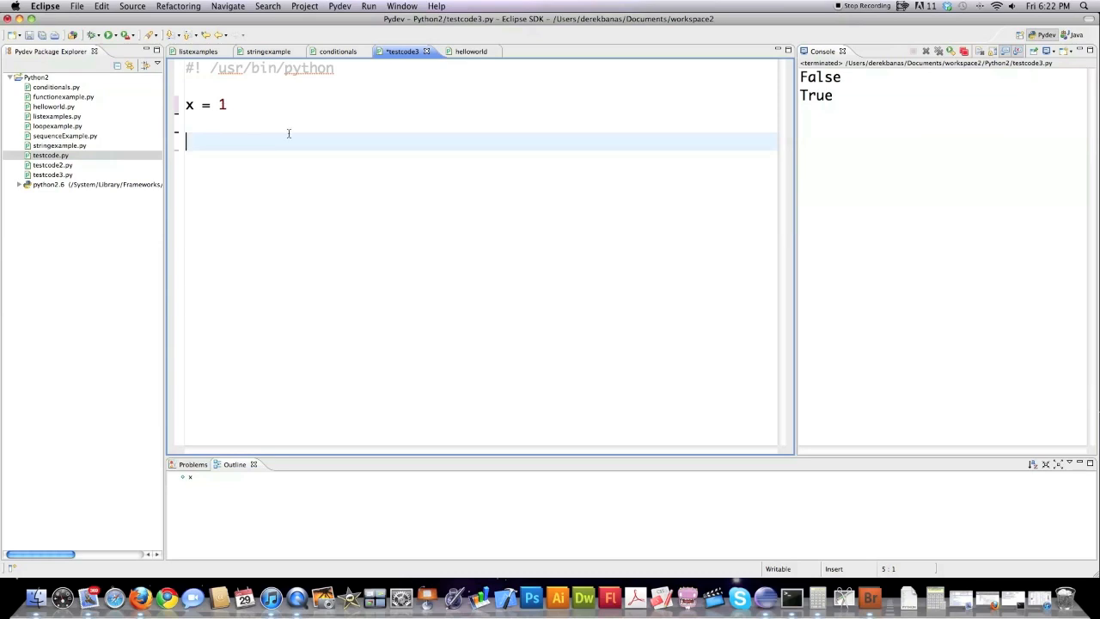
# - Write a while loop on x up to 30 that prints x and adds 1
pyautogui.write('while')
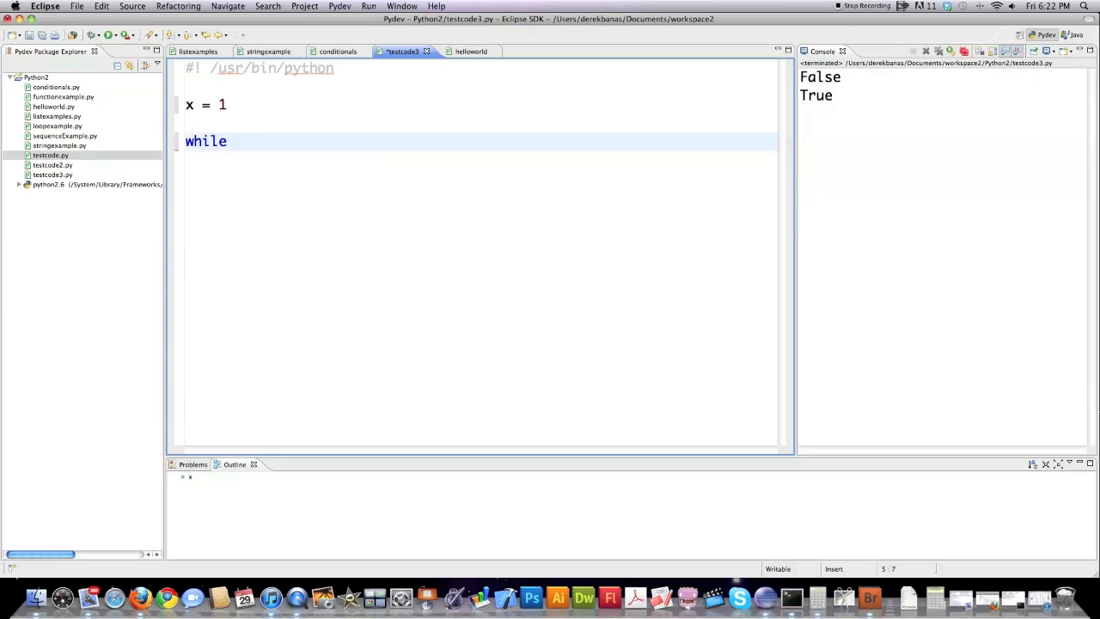
pyautogui.write('x <=')
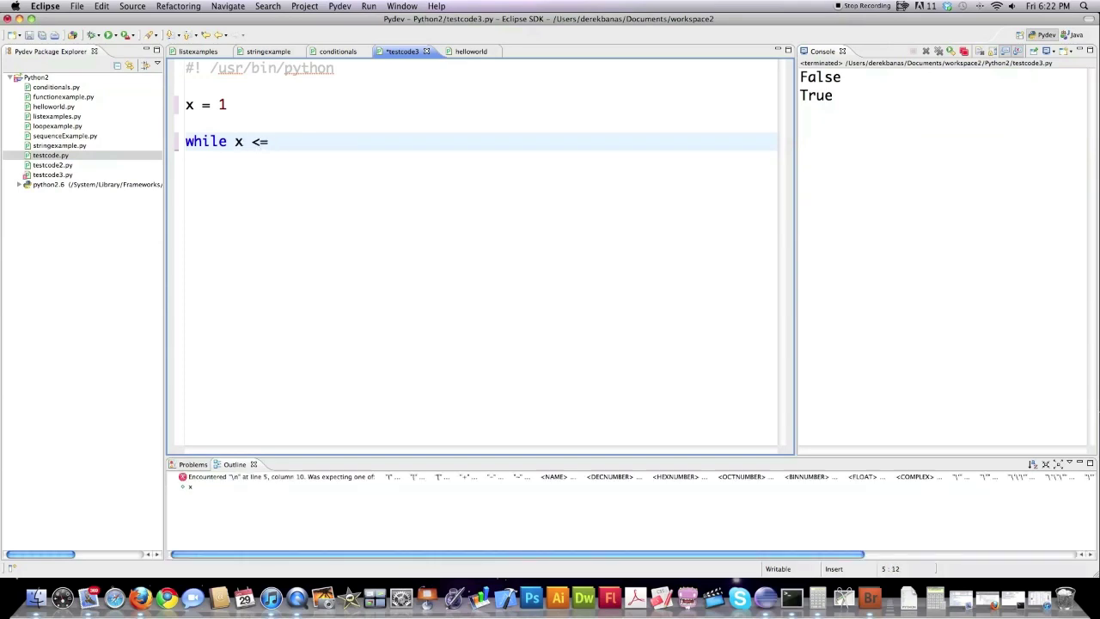
pyautogui.write('30:')
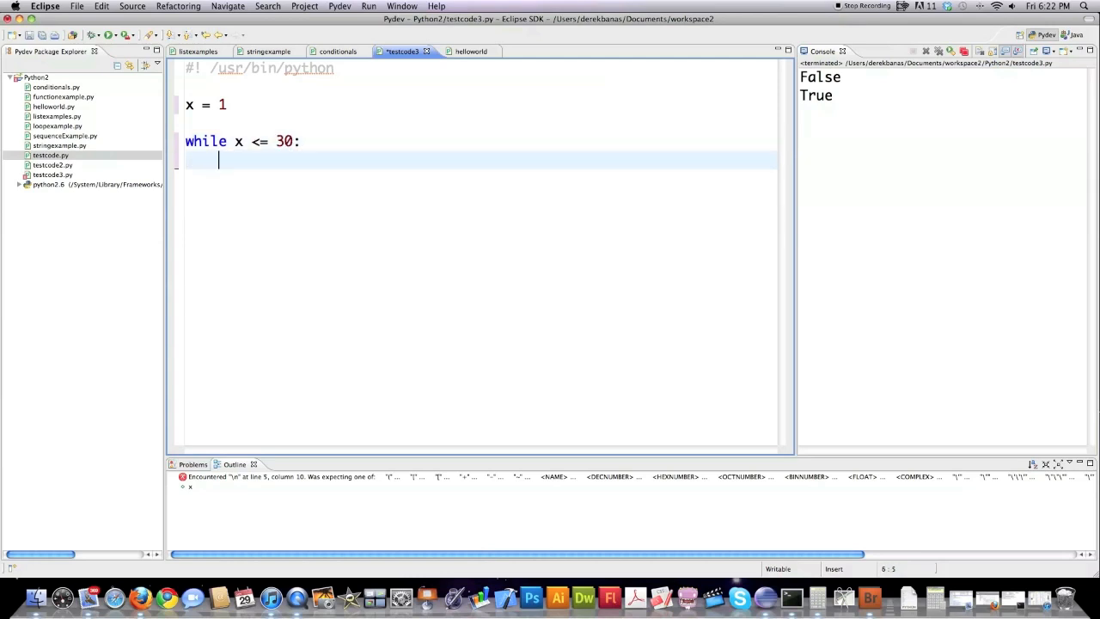
pyautogui.write('pri')
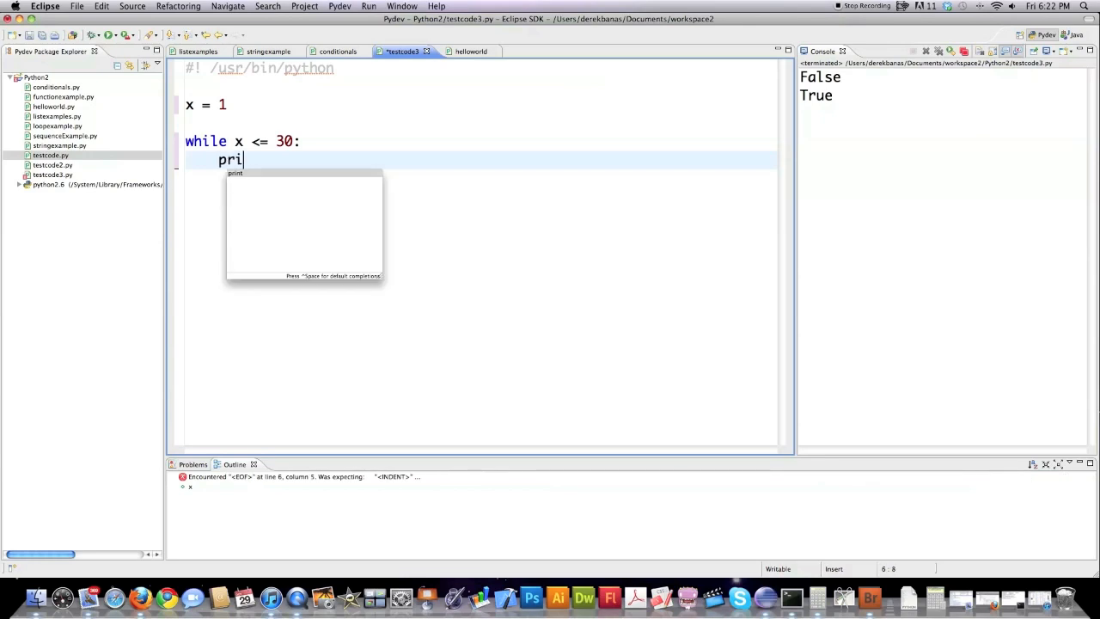
pyautogui.write('nt x')
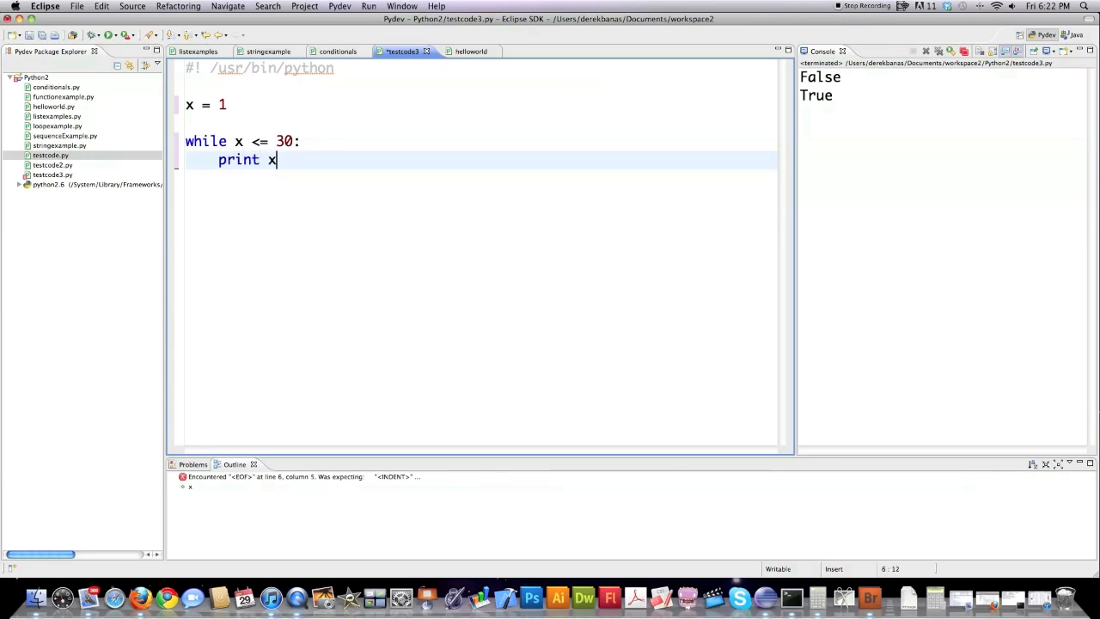
pyautogui.write('x')
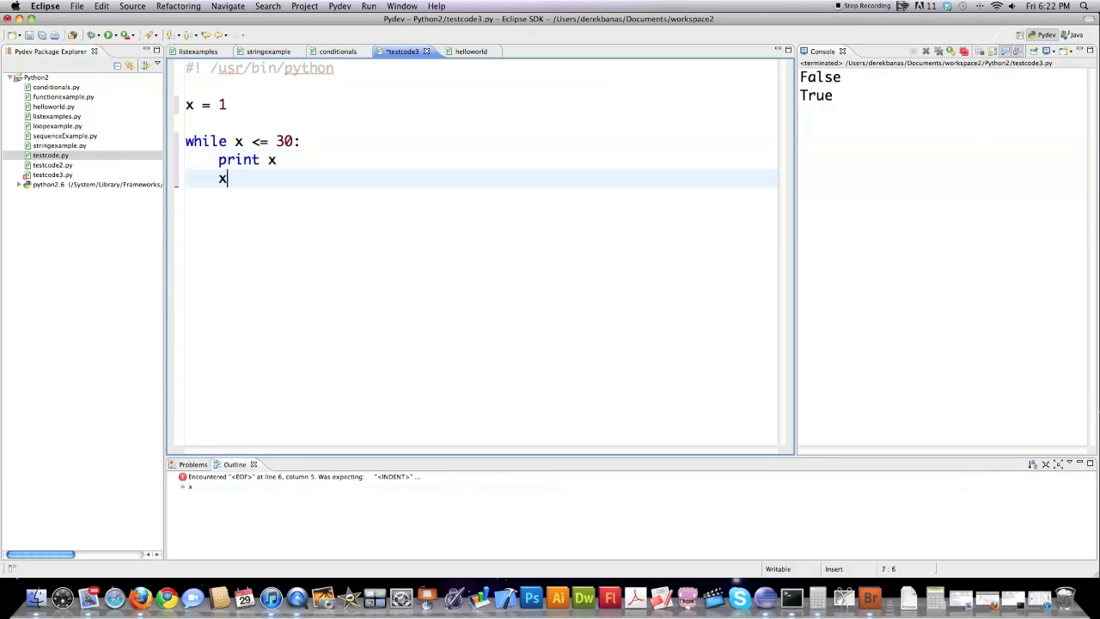
pyautogui.write('+=')
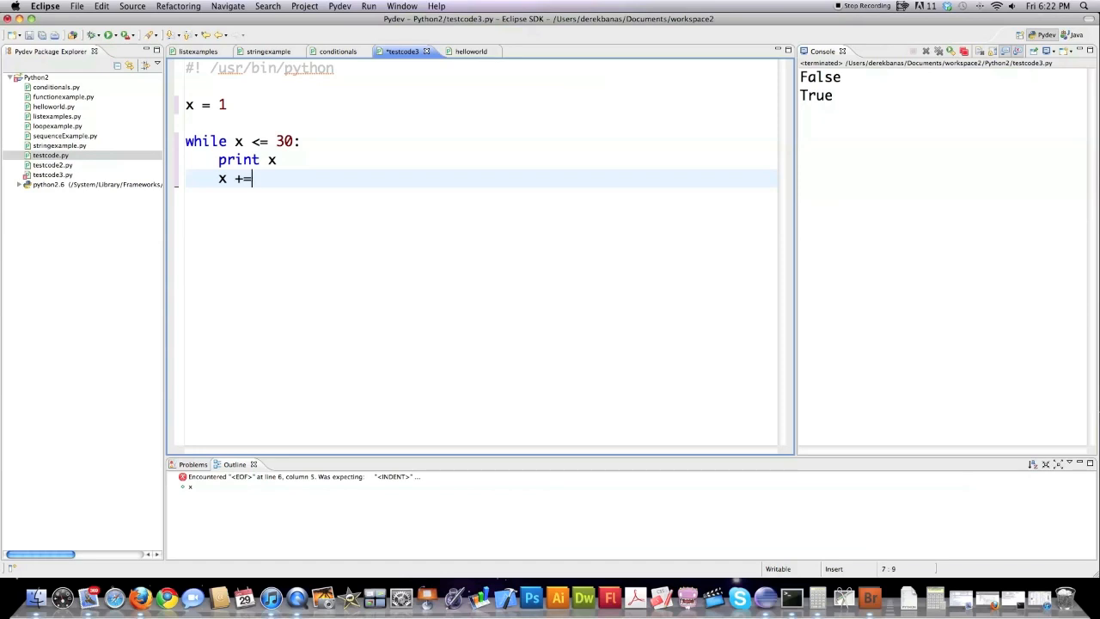
pyautogui.write('1')
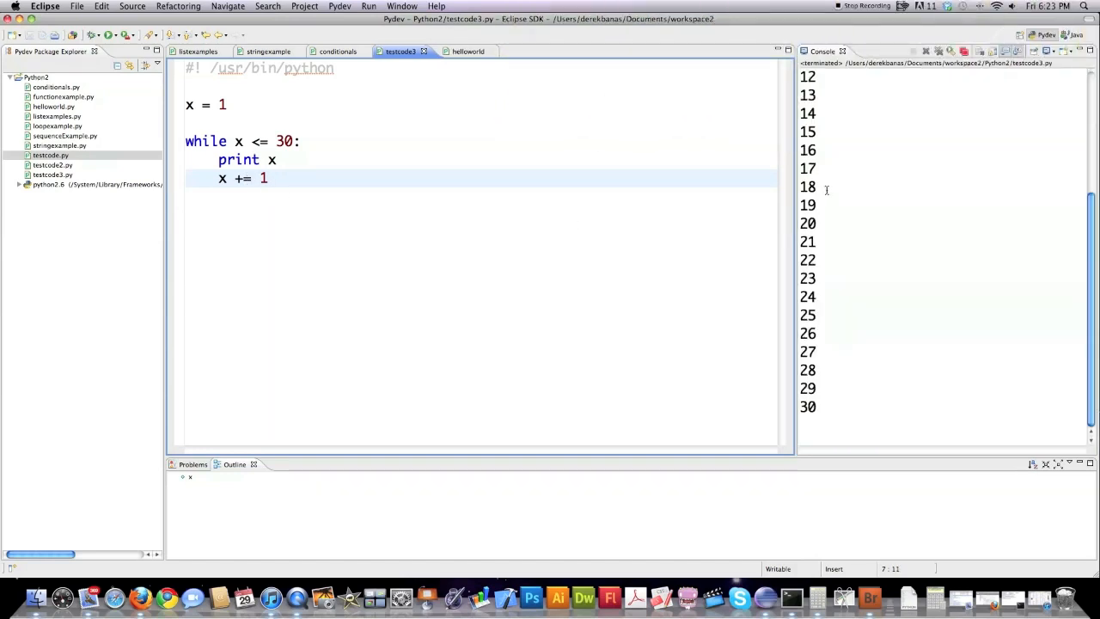
# - Add a trailing comma after print x, insert a blank line, and rerun
pyautogui.scroll(3)
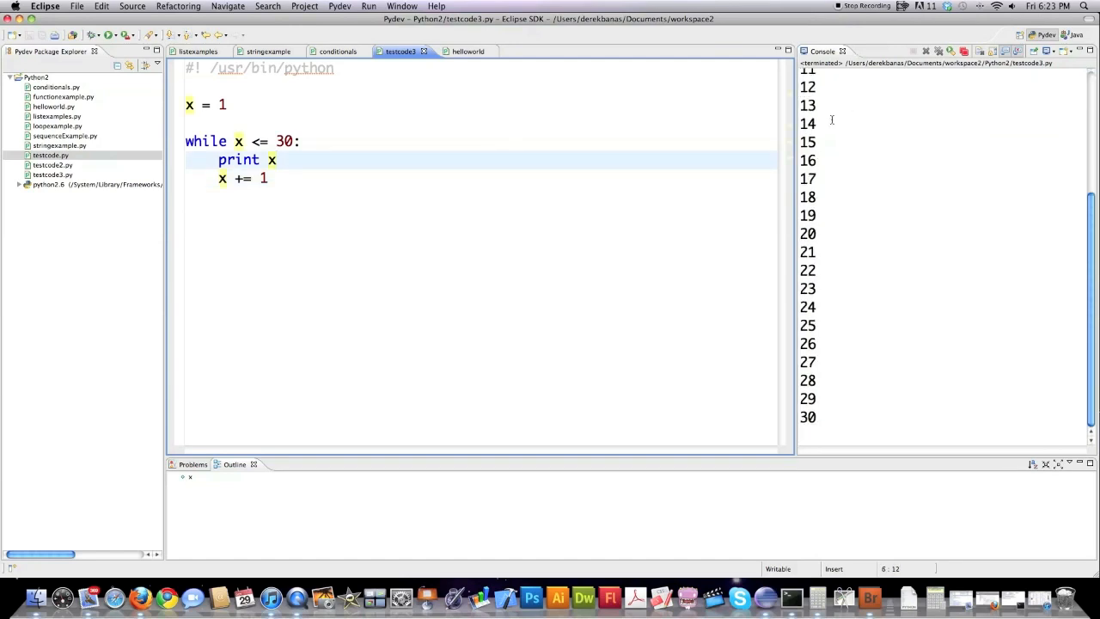
pyautogui.write(',')
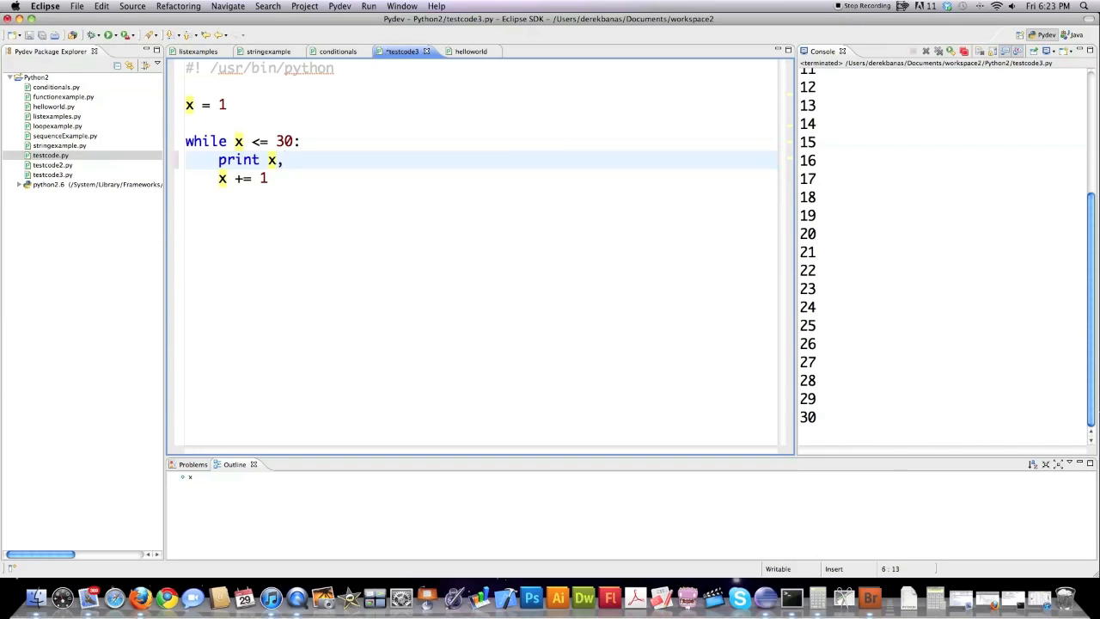
pyautogui.press('Return')
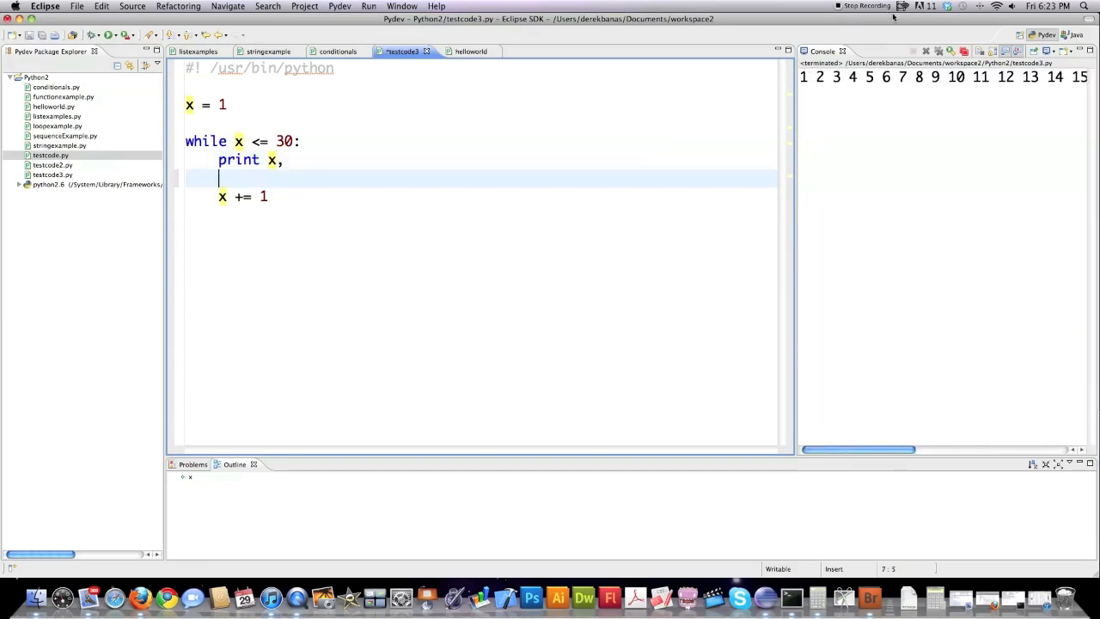
pyautogui.hscroll(3)
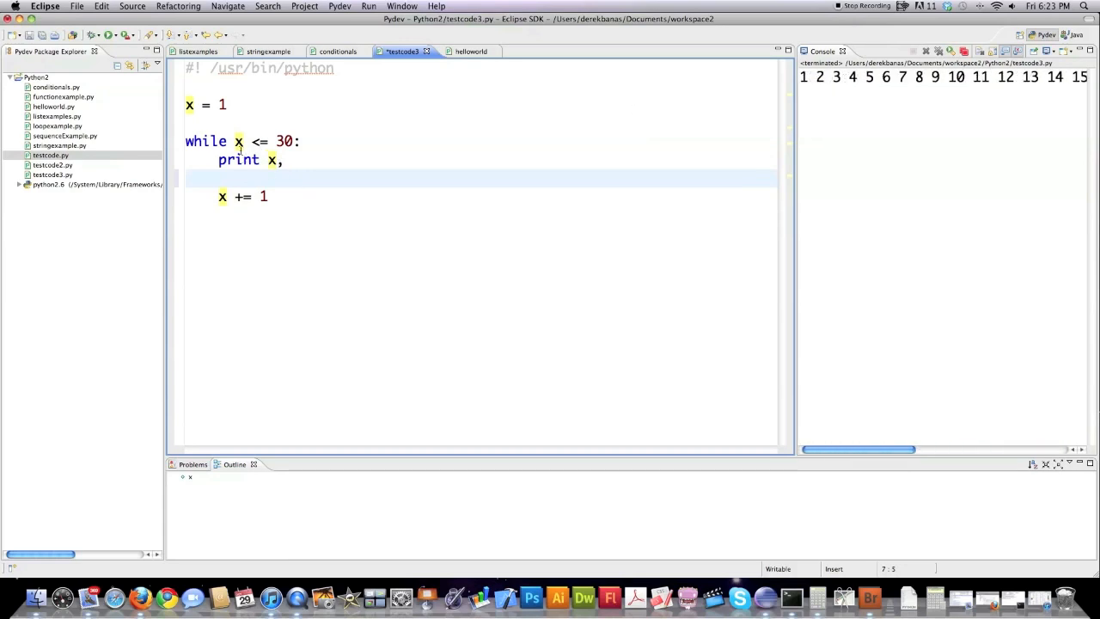
pyautogui.click(219, 178)
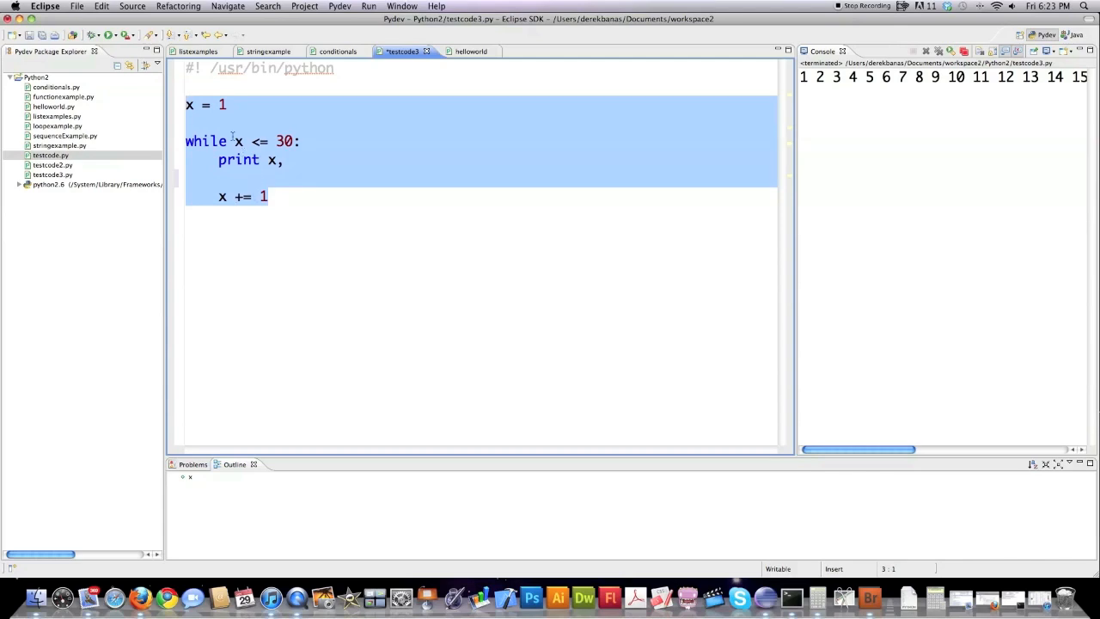
# - Wrap the while condition in parentheses, then delete the selected loop code
pyautogui.click(239, 141)
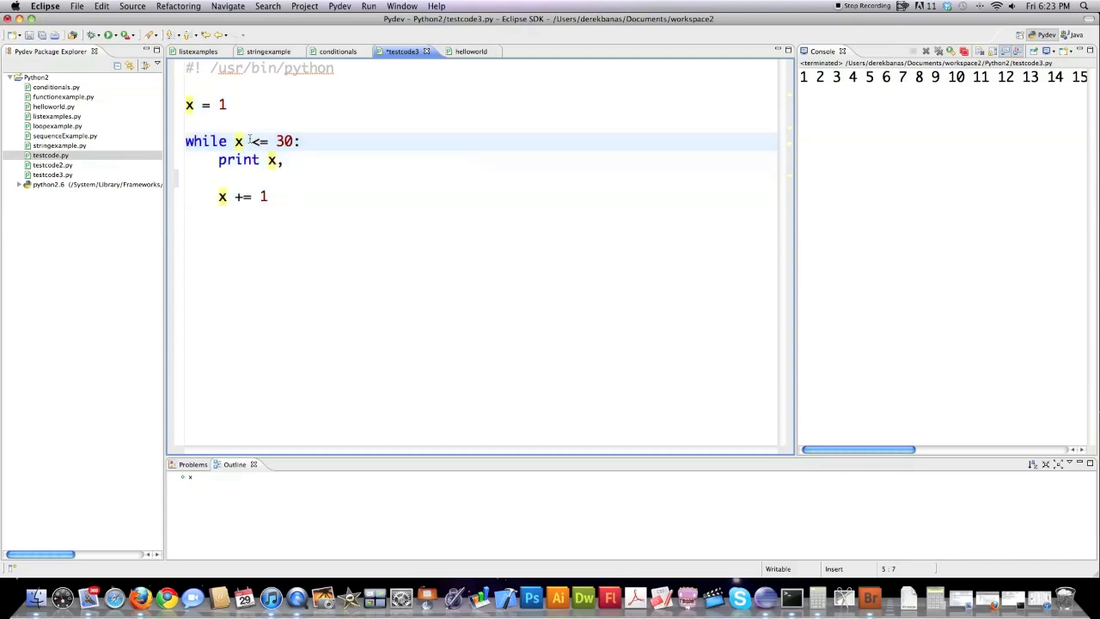
pyautogui.write('(')
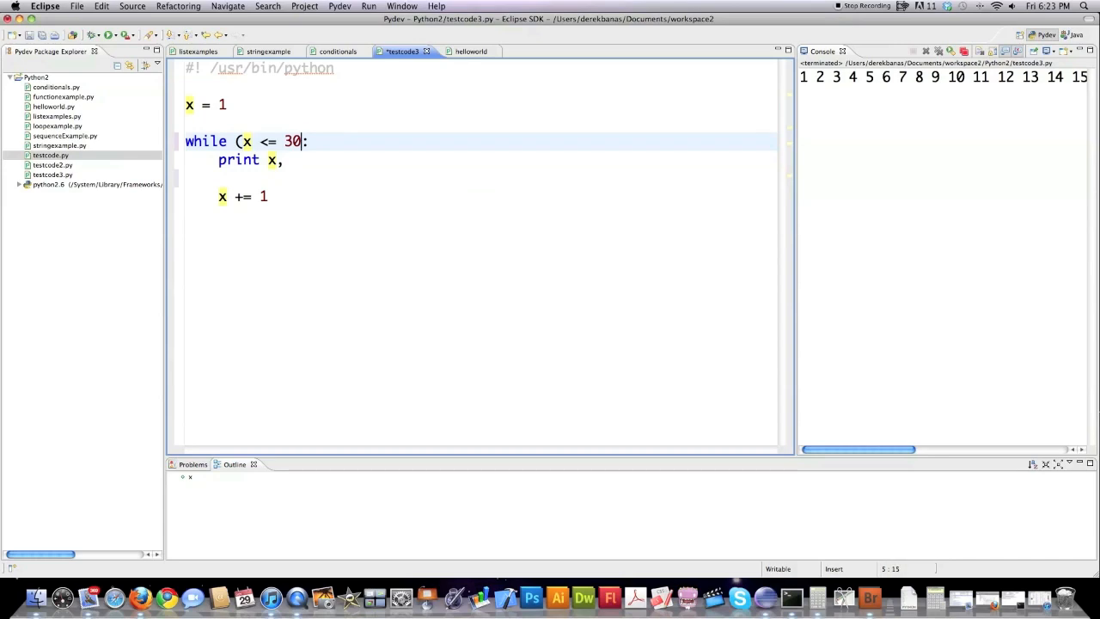
pyautogui.write(')')
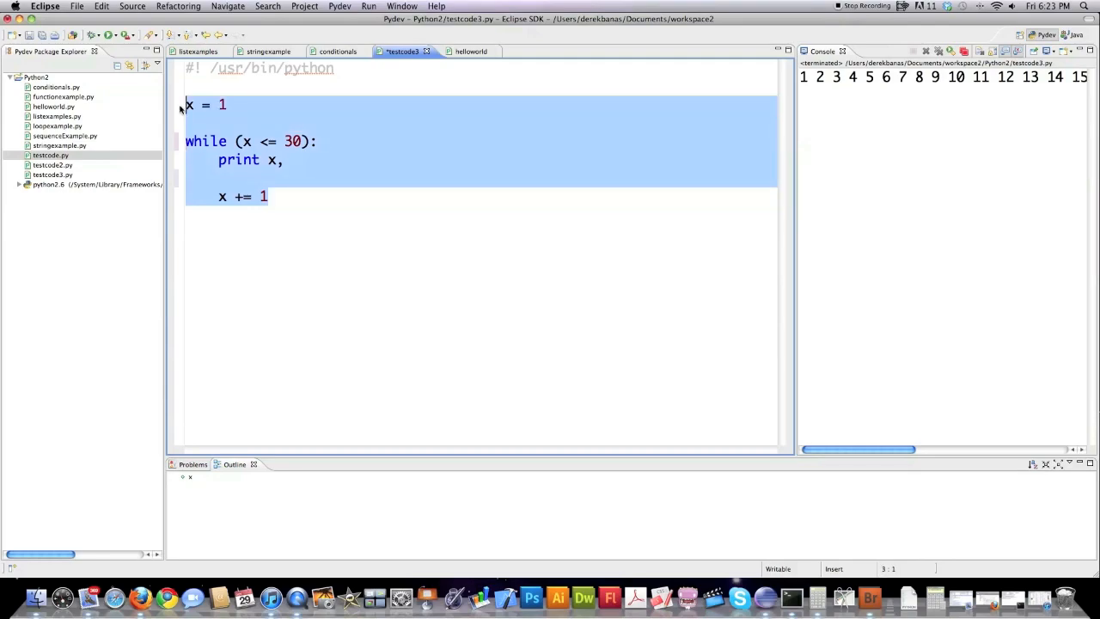
pyautogui.press('Delete')
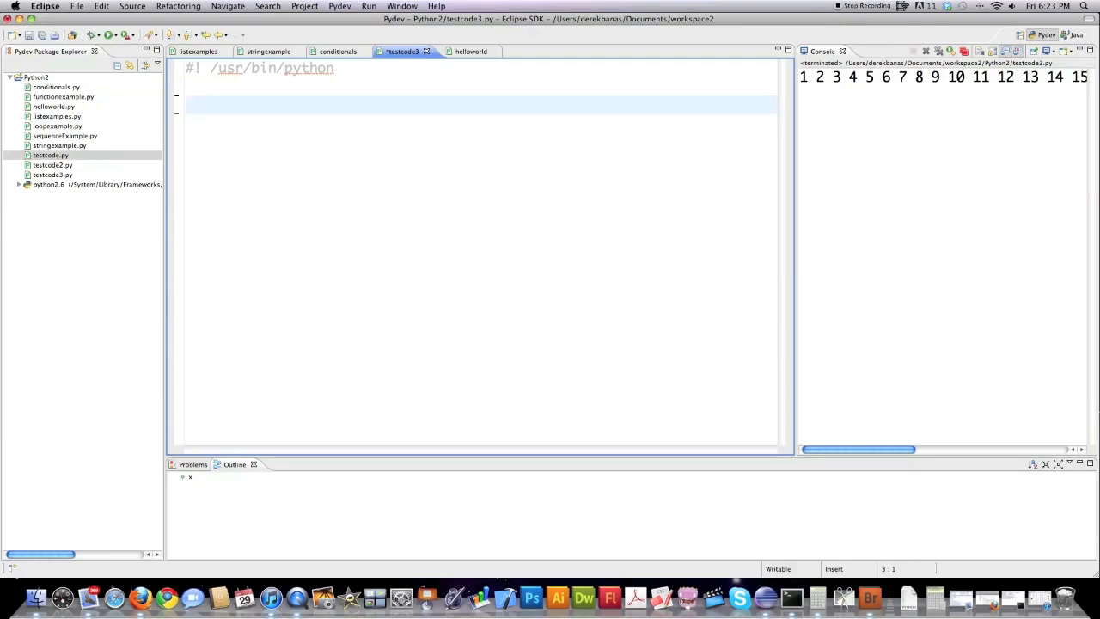
# - Define listCustNum = [0,1,2], names Bob Smith, Helen Jones, Mark Summers, and ages [23,70,45]
pyautogui.write('listC')
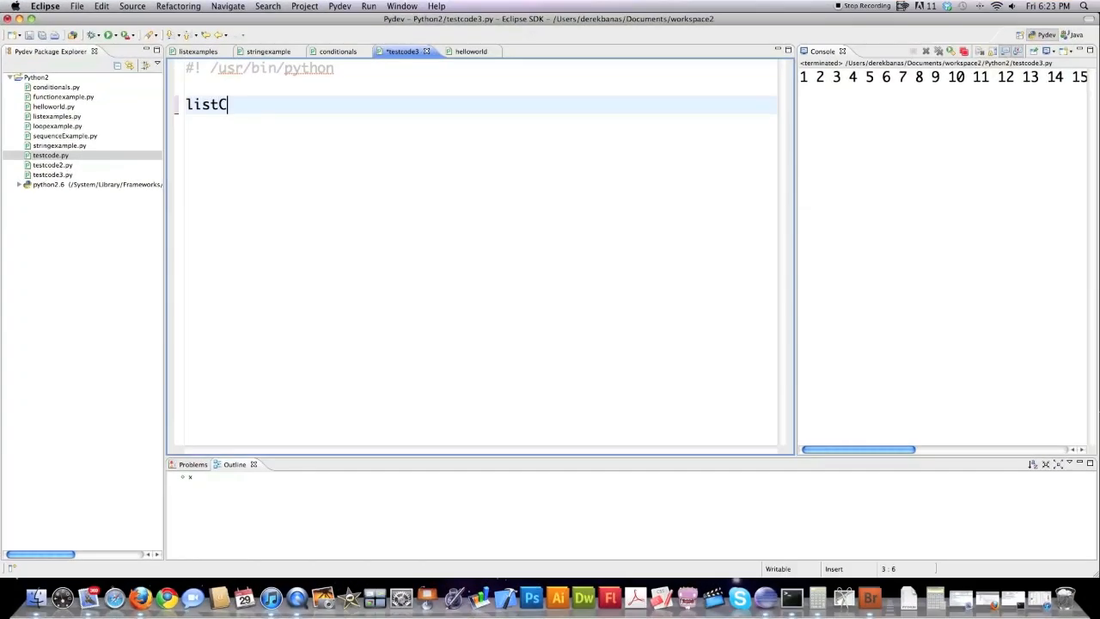
pyautogui.write('ustNum = [0,1,2]')
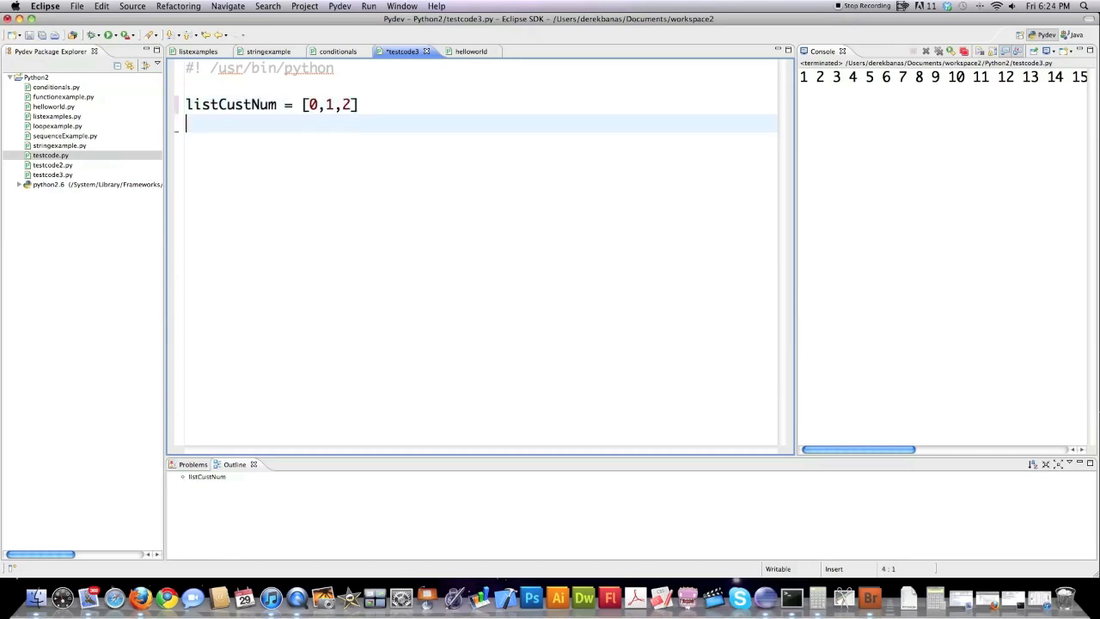
pyautogui.write('listCustName = [')
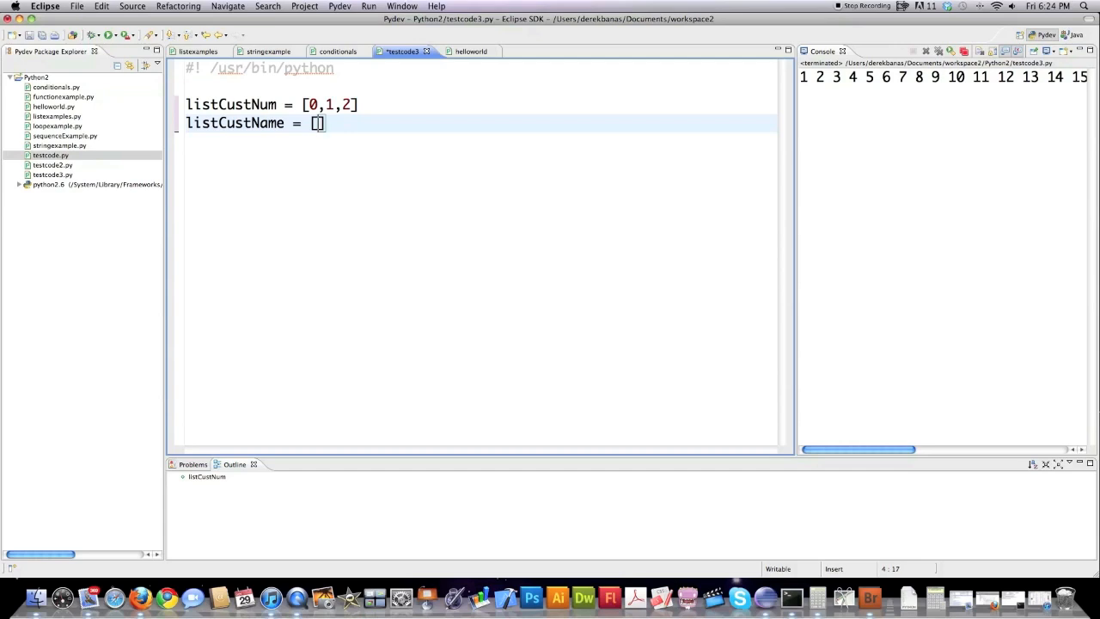
pyautogui.write("'Bo'")
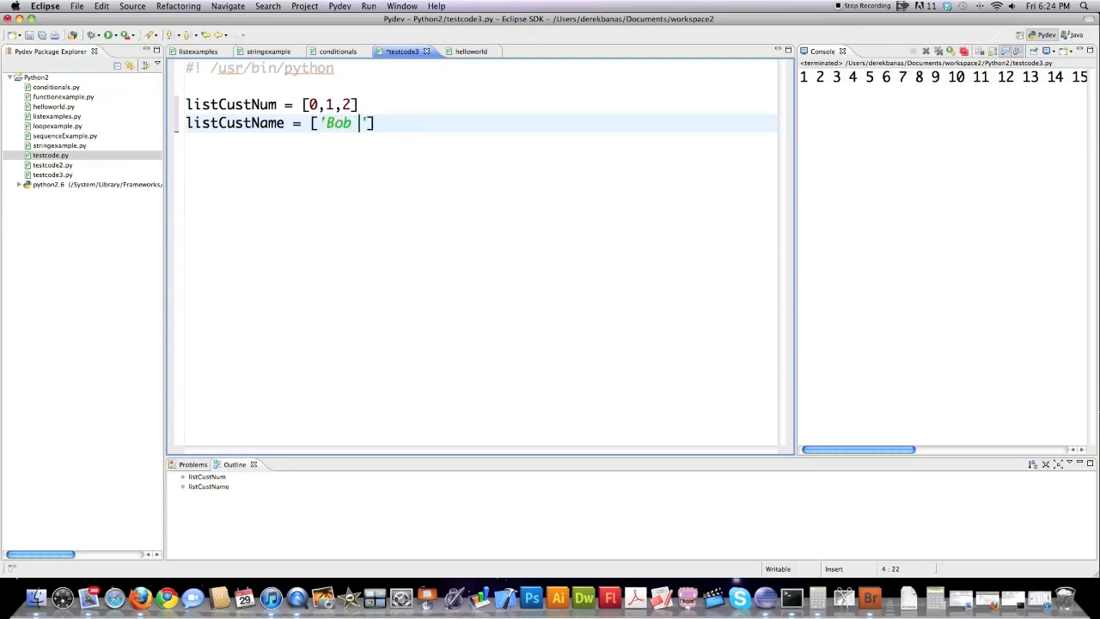
pyautogui.write("Smith', 'Helen Jones', 'Mark Summers']")
pyautogui.write('listCustAge =')
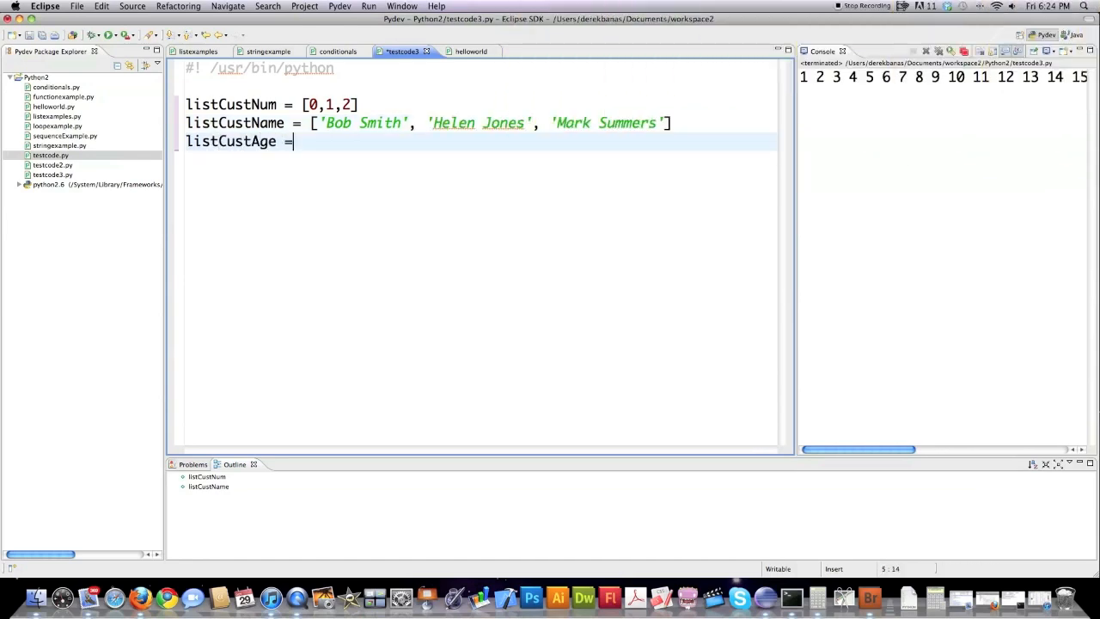
pyautogui.write('[23,70,45]')
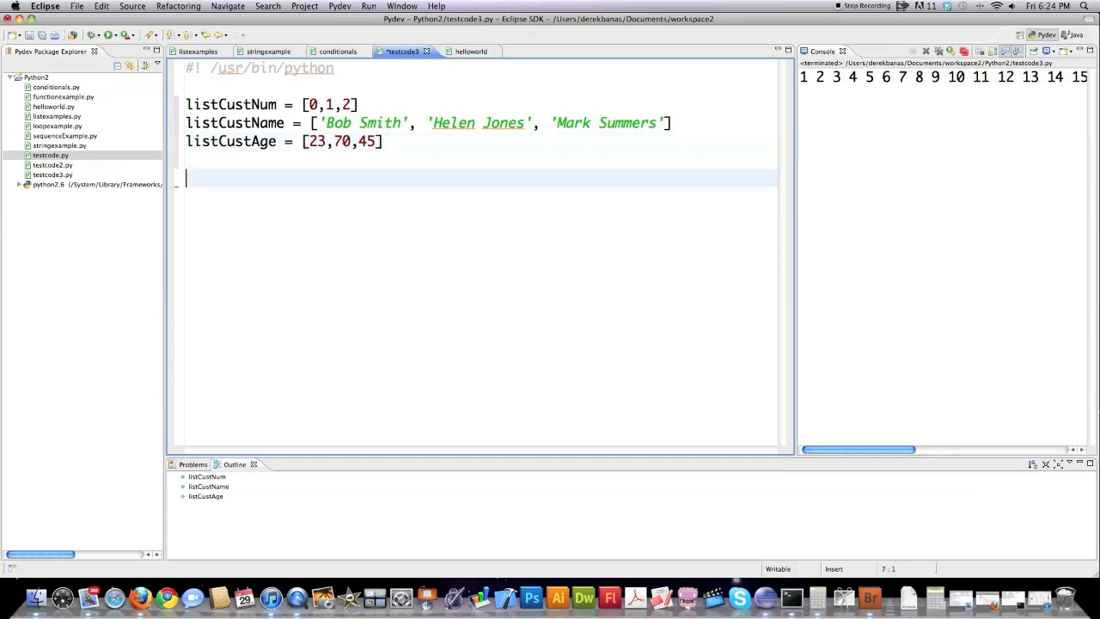
# - Write a for loop over listCustNum printing each customer's name and age
pyautogui.write('for i in')
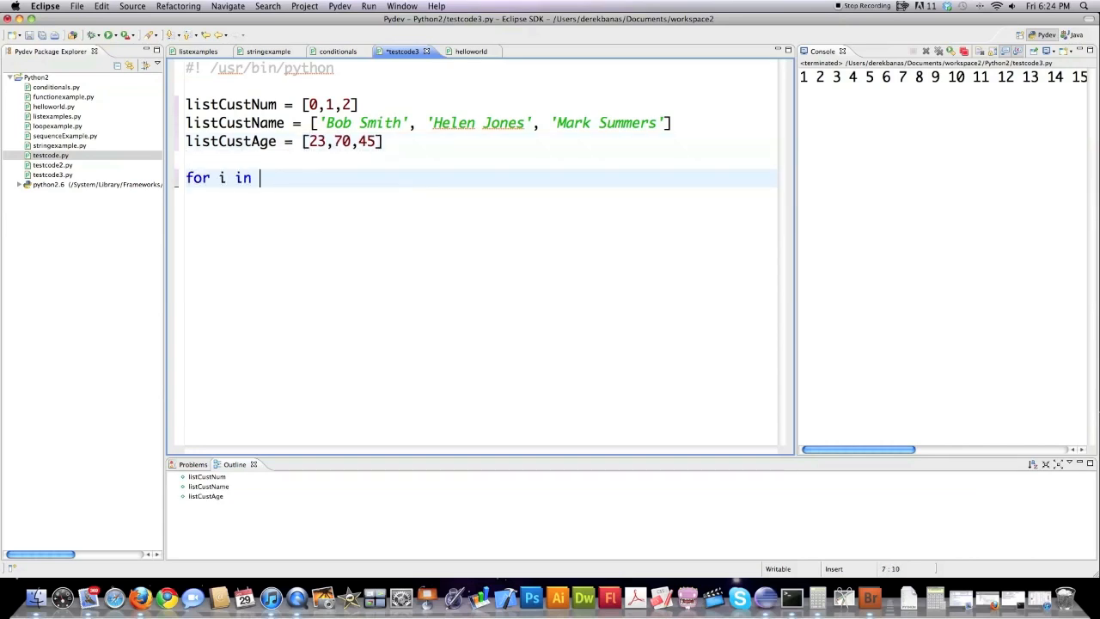
pyautogui.write('listCustNum:')
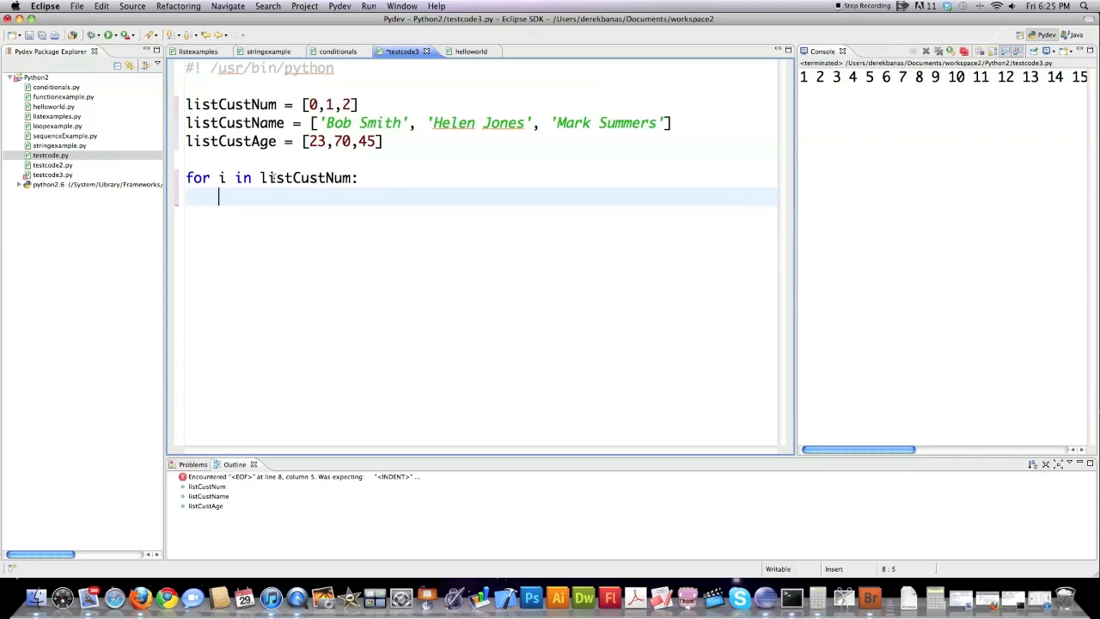
pyautogui.moveTo(436, 151)
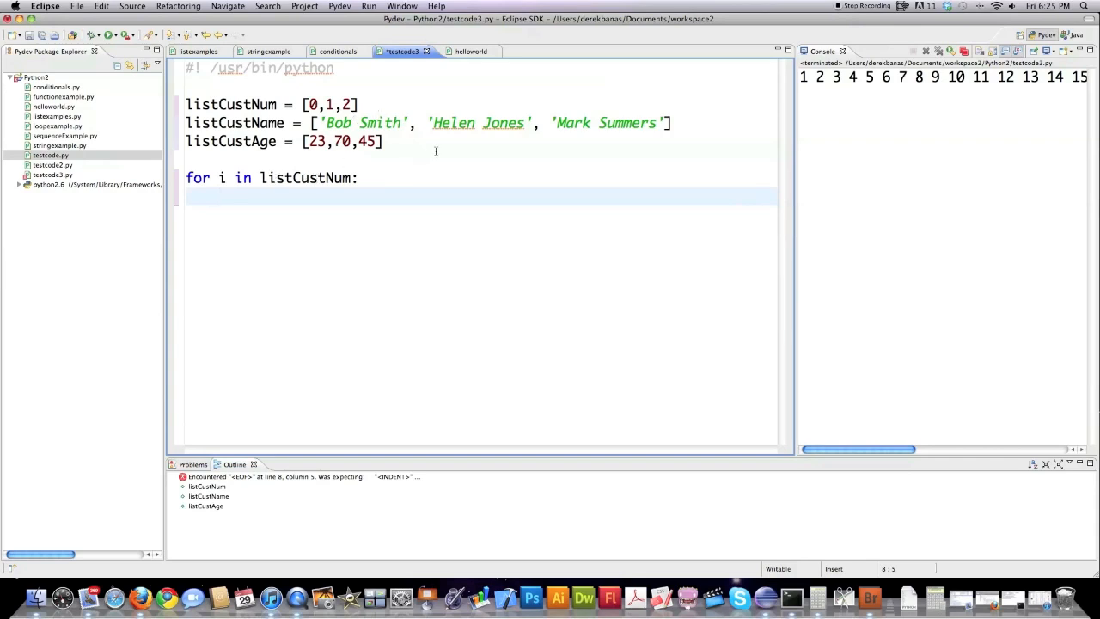
pyautogui.write("print '%s is %d' % (listCustName[i")
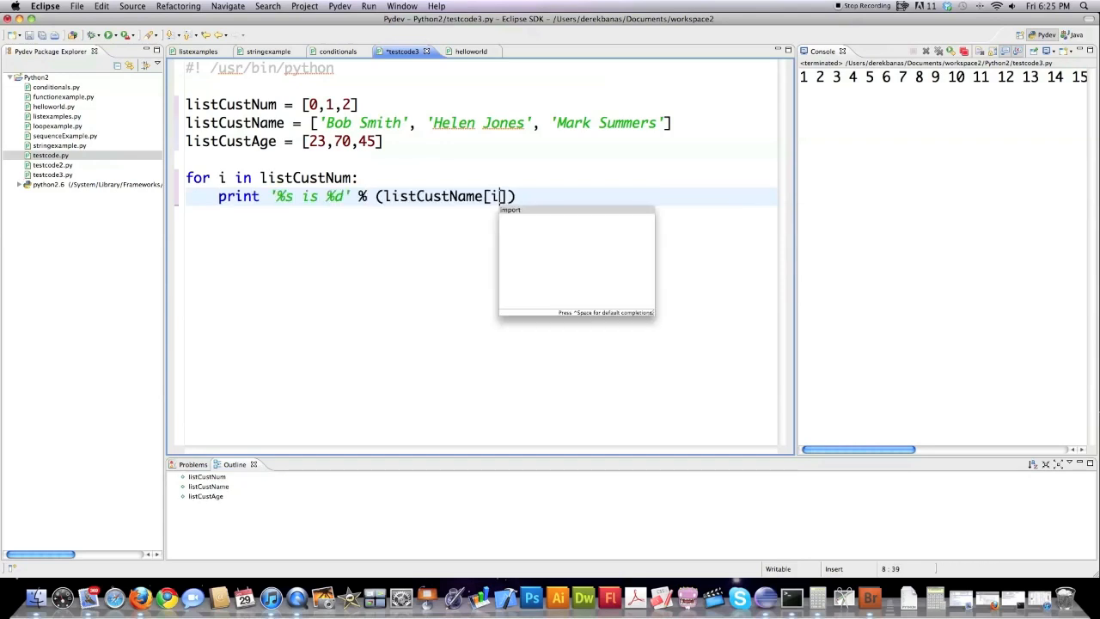
pyautogui.write(',listCustAge[i]')
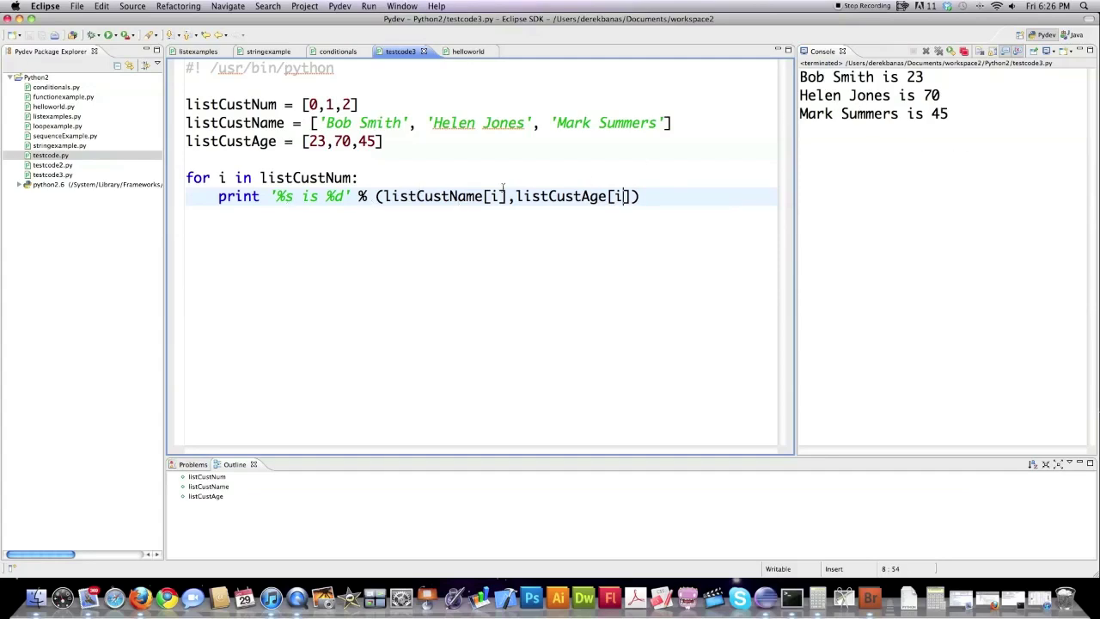
pyautogui.click(221, 177)
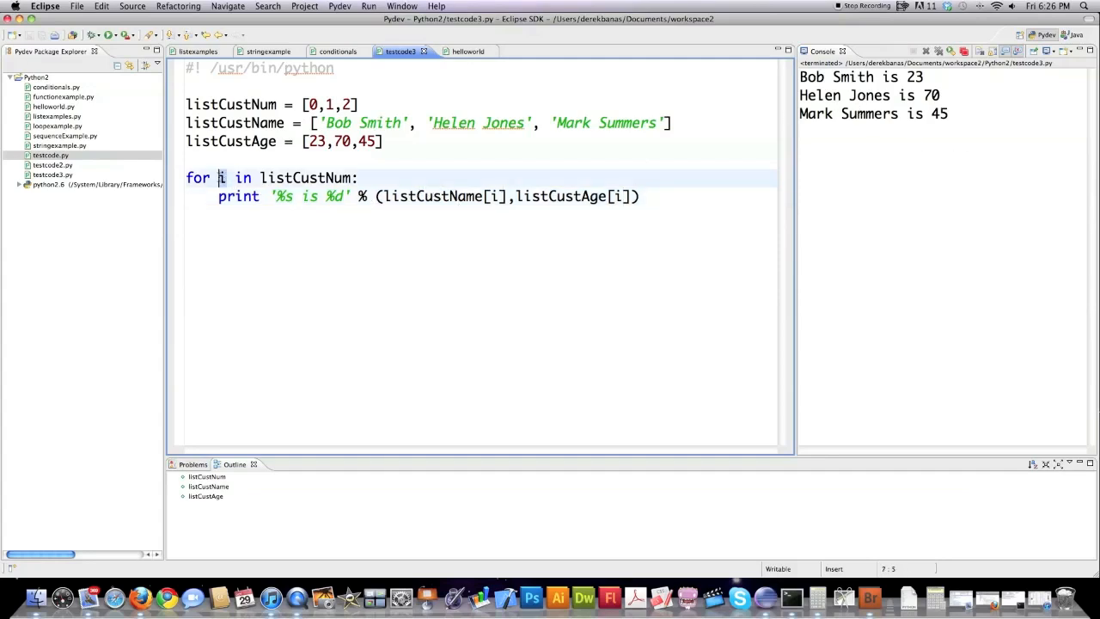
# - Create listEx = [1,2,3,4] and a for loop printing each i
pyautogui.press('return')
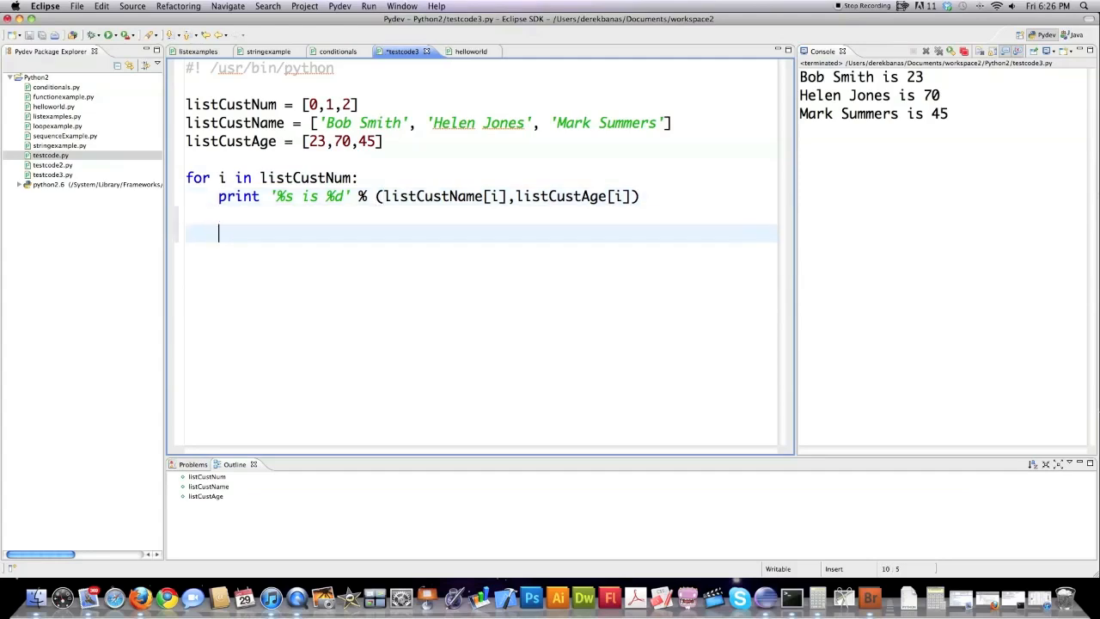
pyautogui.press('Home')
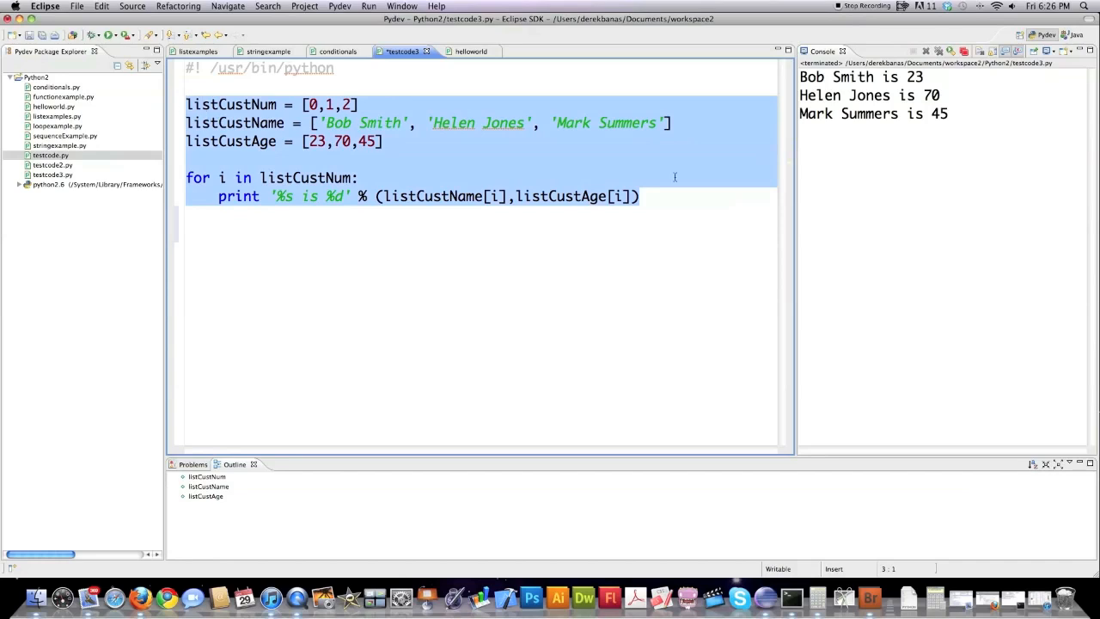
pyautogui.write('list')
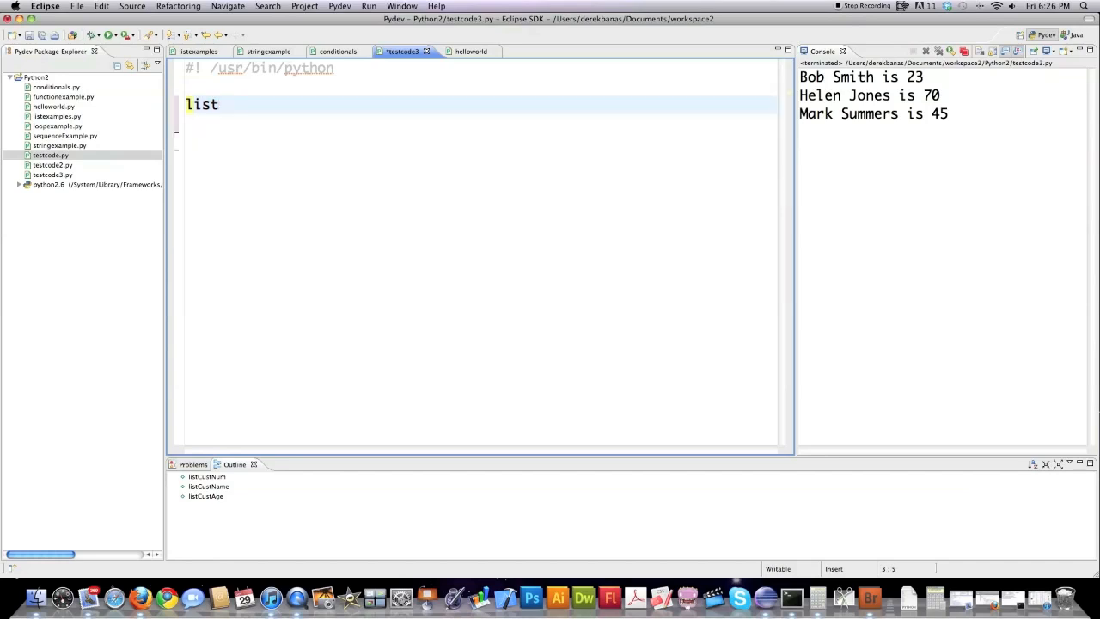
pyautogui.write('E')
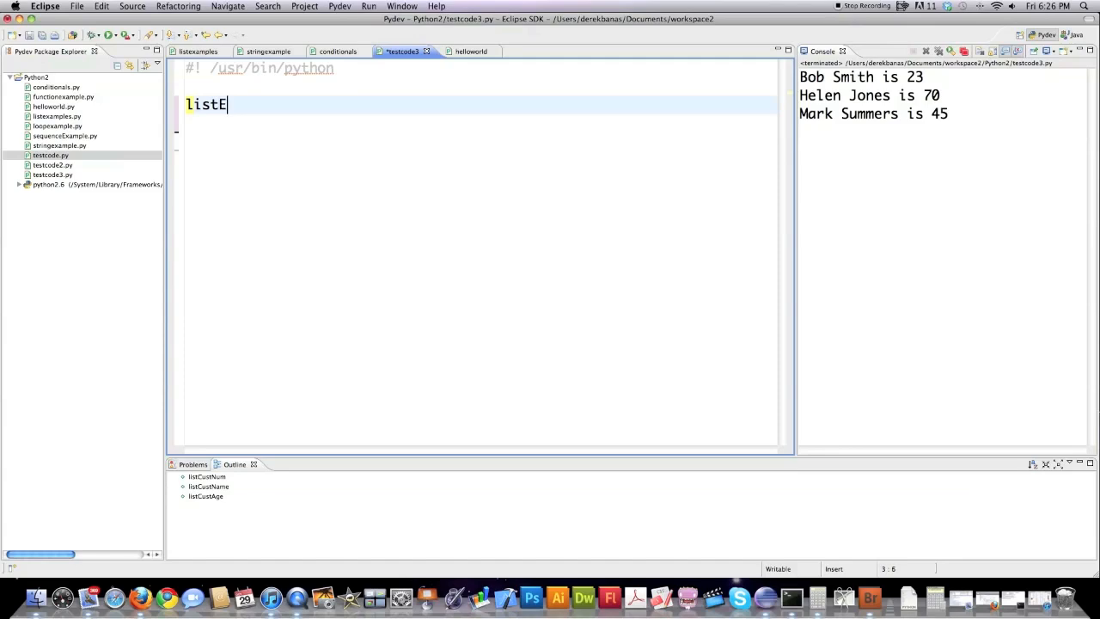
pyautogui.write('x = [1,2,3]')
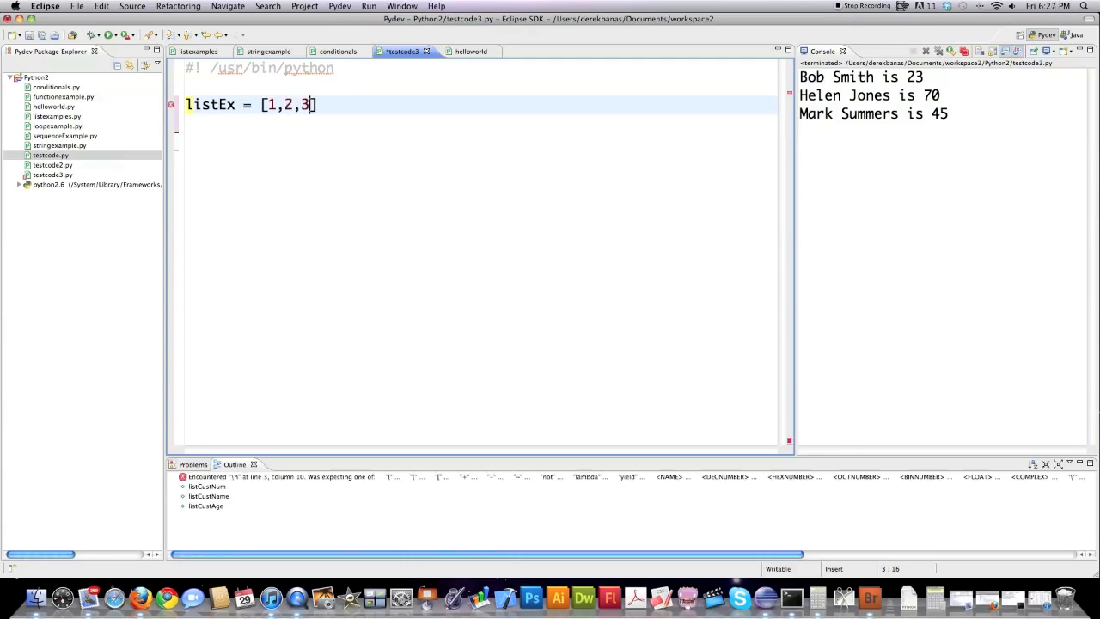
pyautogui.write(',4')
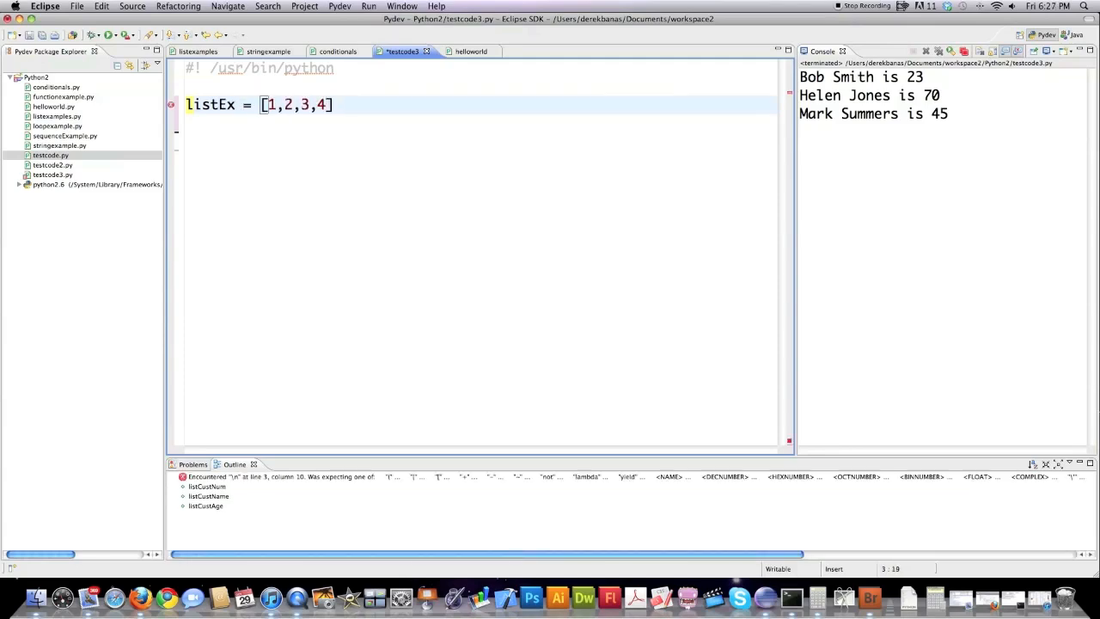
pyautogui.write('for i in listEx:')
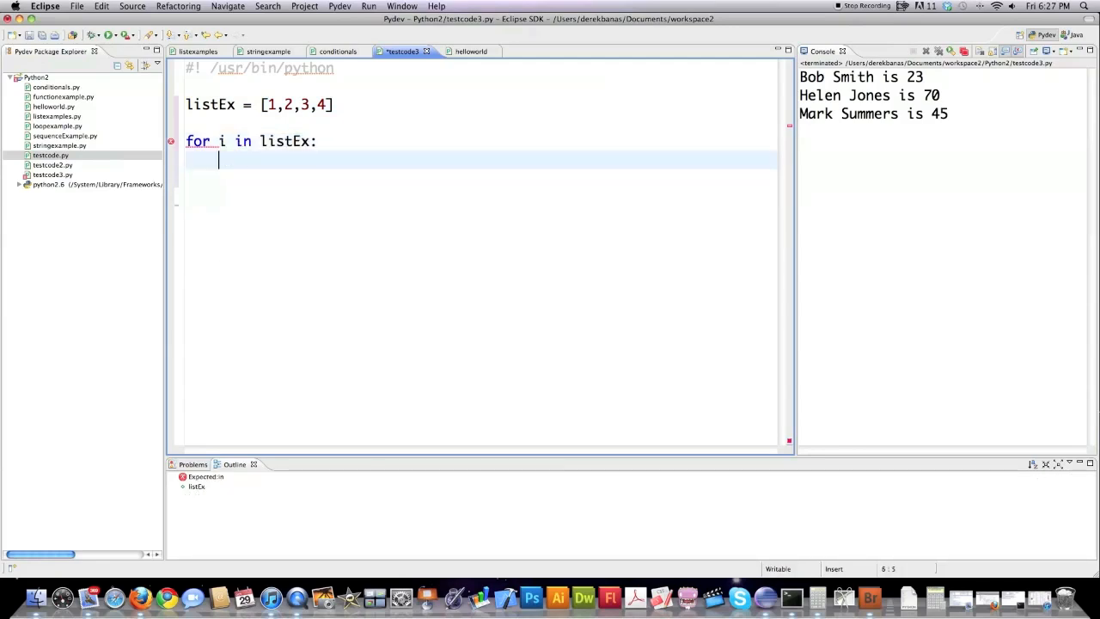
pyautogui.write('print i')
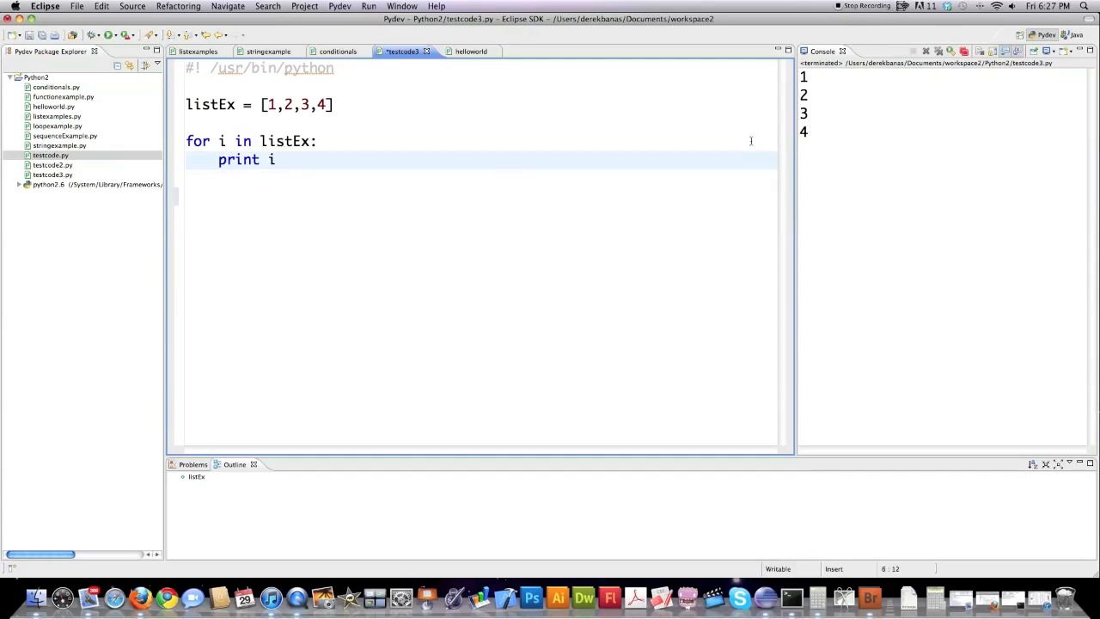
# - Add a trailing comma to print i and change listEx to range(1,31)
pyautogui.write(',')
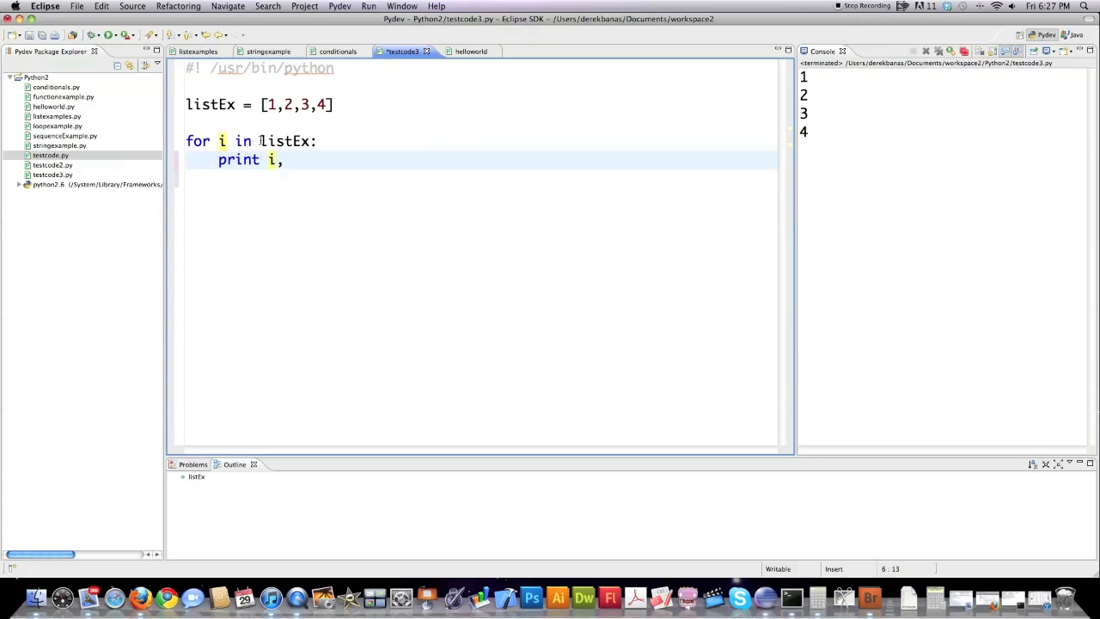
pyautogui.write('range')
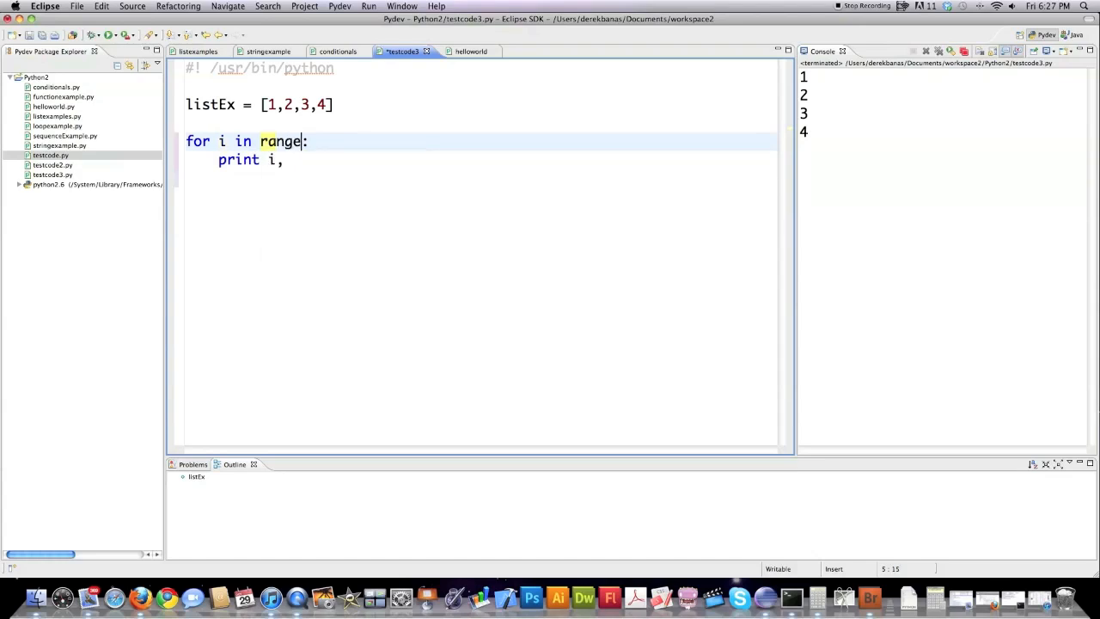
pyautogui.write('91,31)')
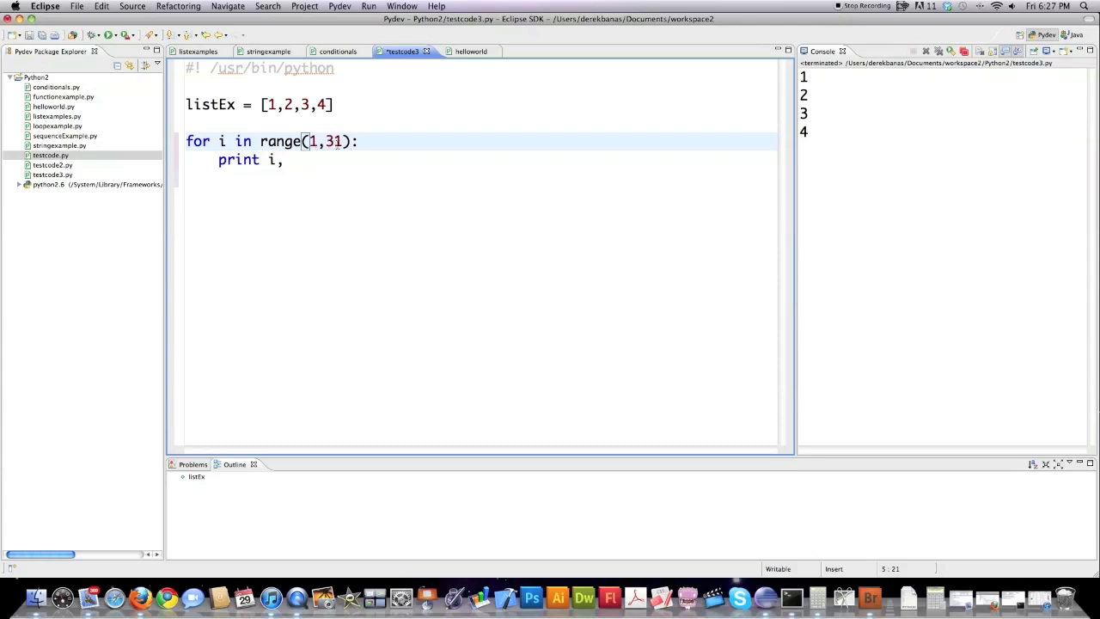
pyautogui.moveTo(442, 168)
pyautogui.write('listEx')
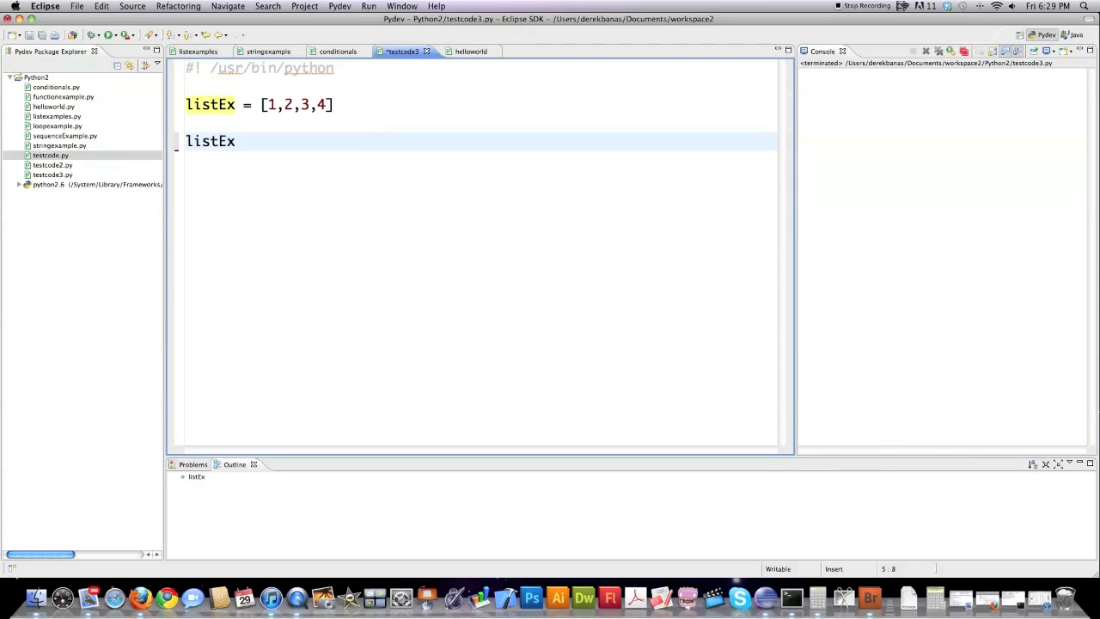
# - Set listEx = range(1,31) and loop over it printing i on one line
pyautogui.write('=')
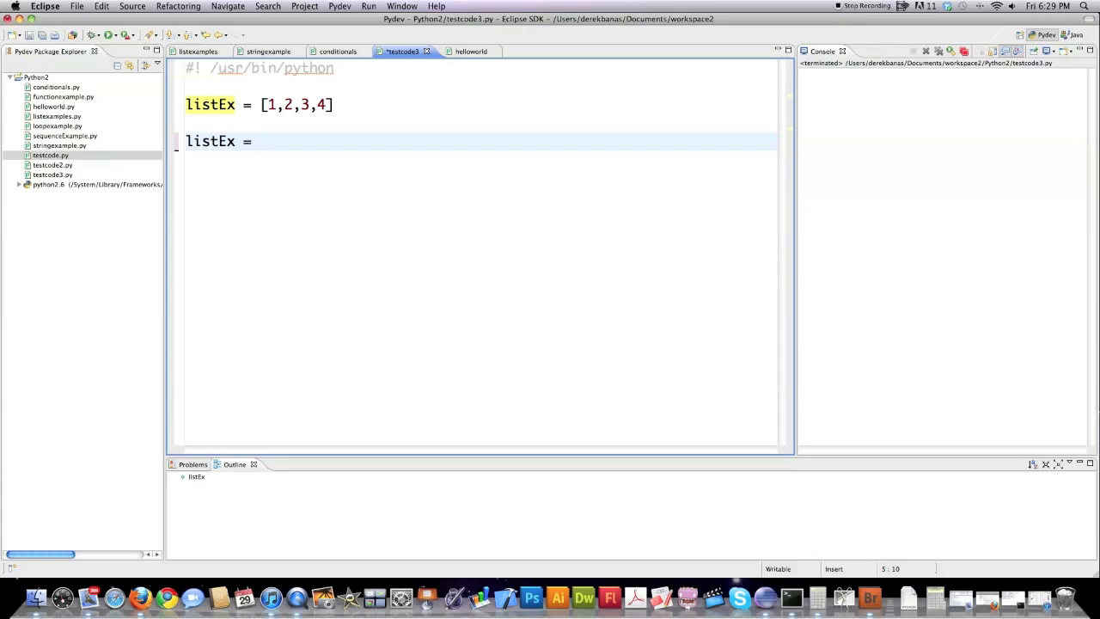
pyautogui.write('range')
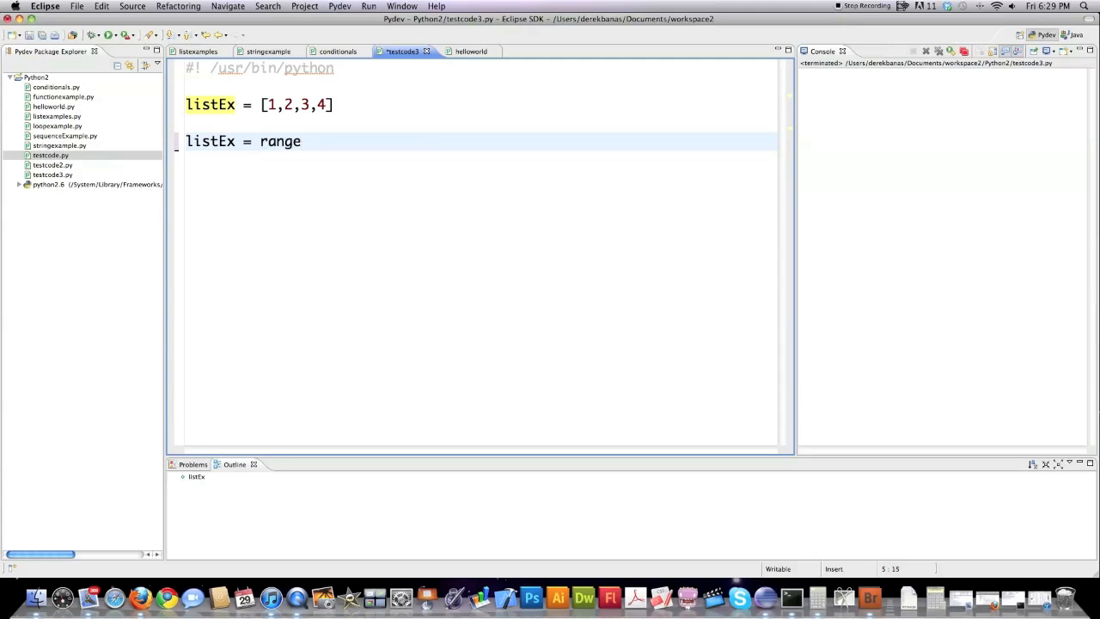
pyautogui.write('91,31)')
pyautogui.write('for')
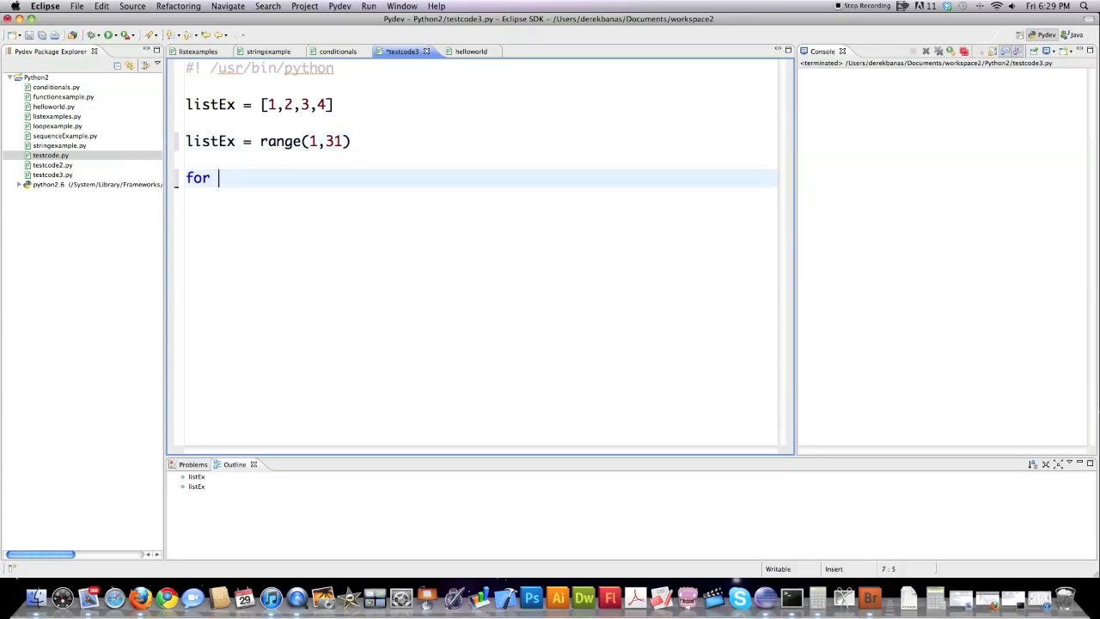
pyautogui.write('i in listEx:')
pyautogui.write('print i')
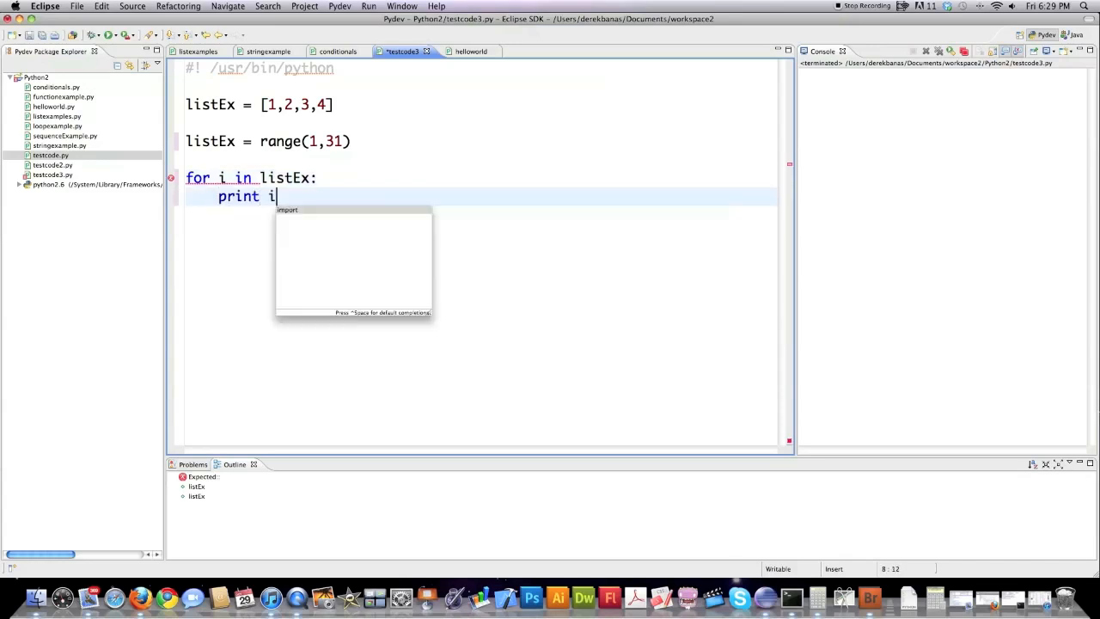
pyautogui.write(',')
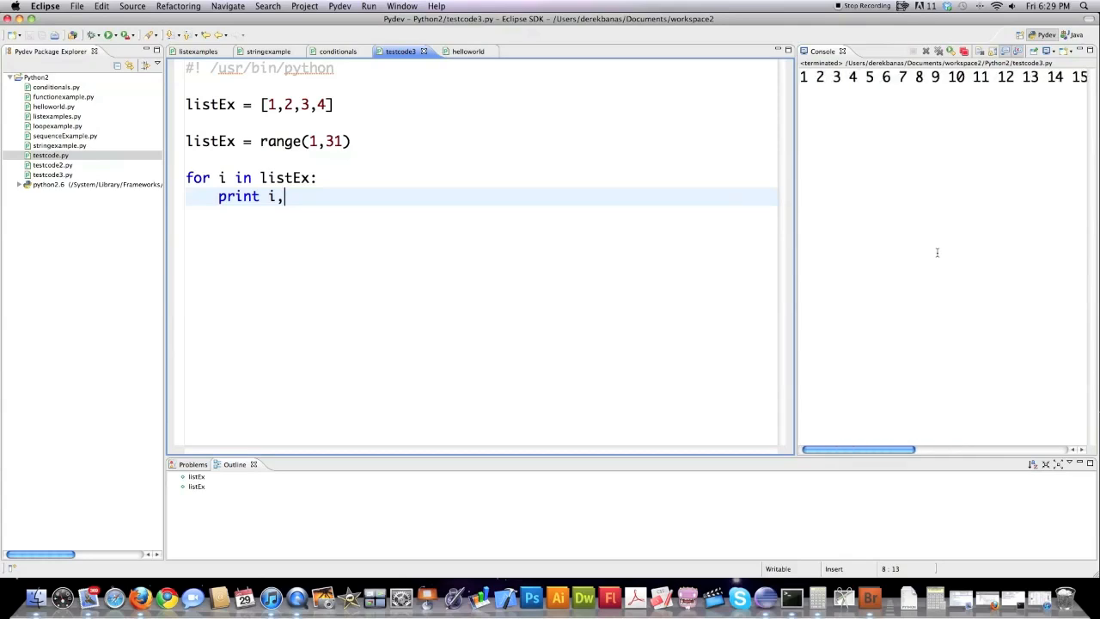
pyautogui.moveTo(920, 312)
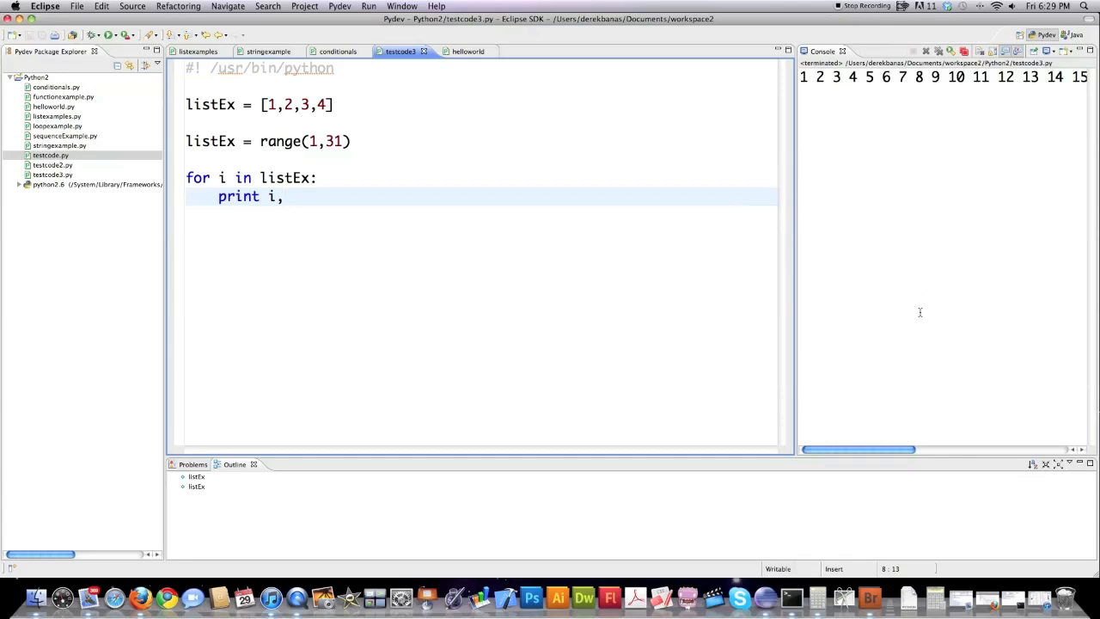
pyautogui.click(219, 196)
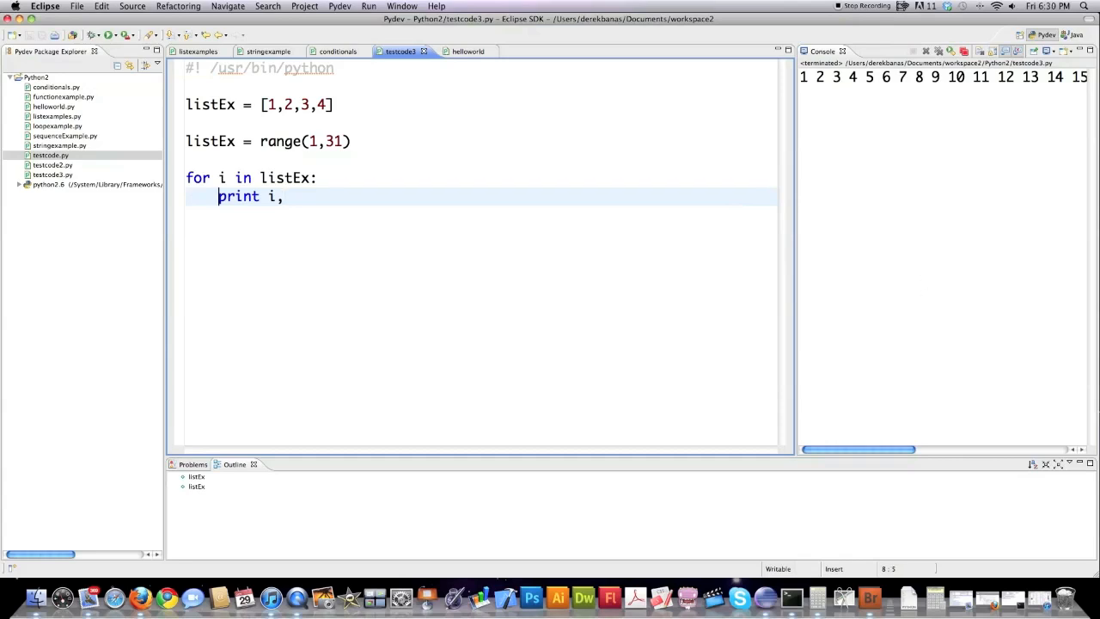
# - Add if (i%2) == 0: continue with an else: branch before the print line
pyautogui.write('if (i')
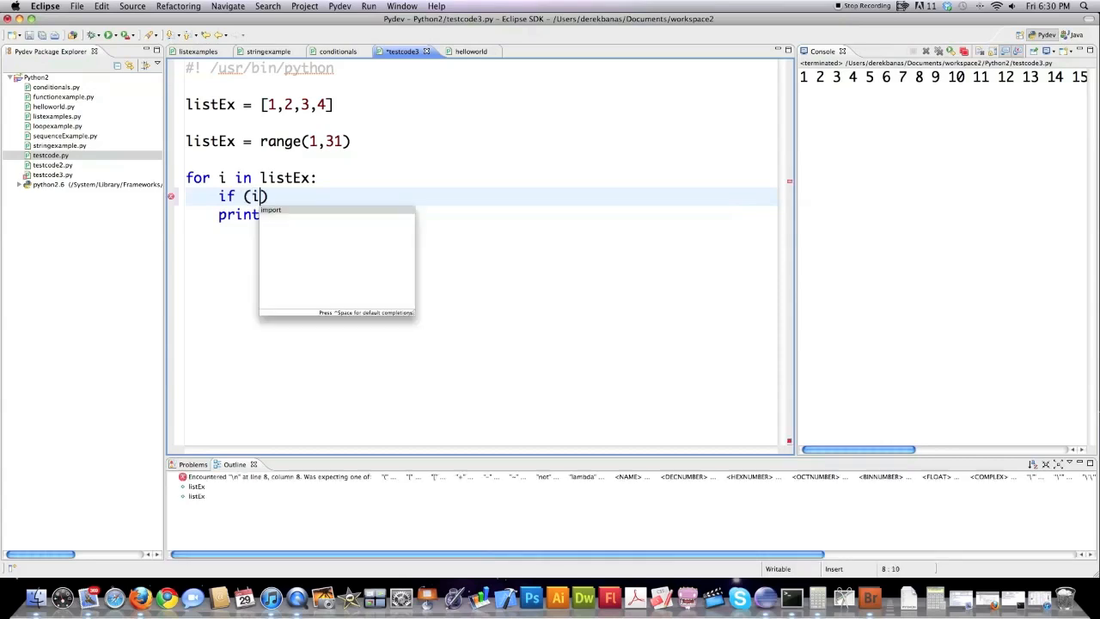
pyautogui.write('%')
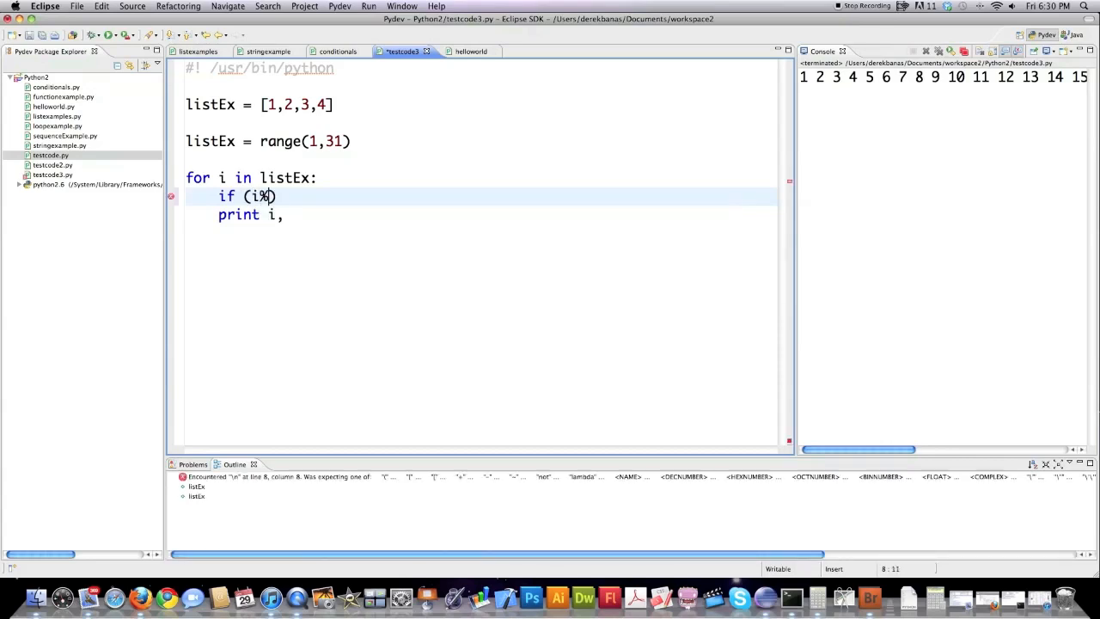
pyautogui.write('2')
pyautogui.write('continu')
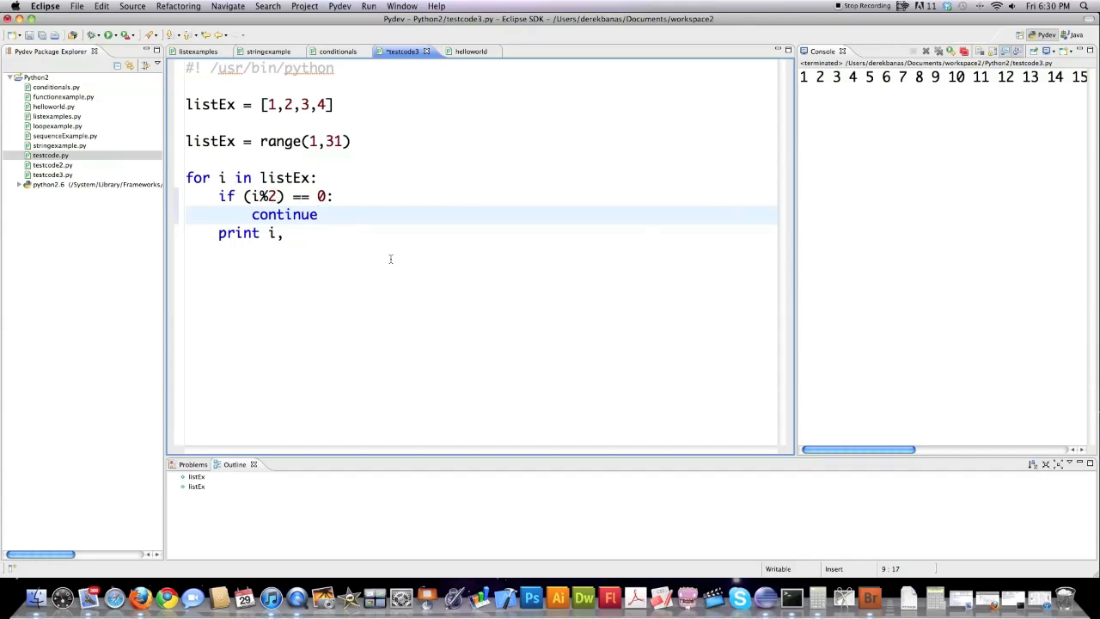
pyautogui.write('else')
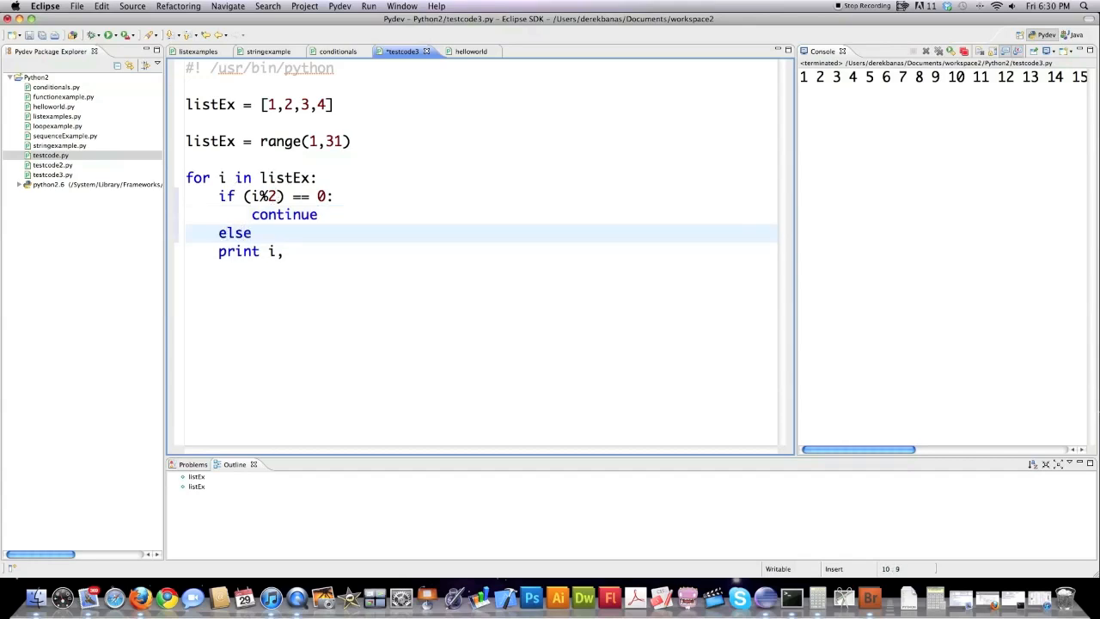
pyautogui.write(':')
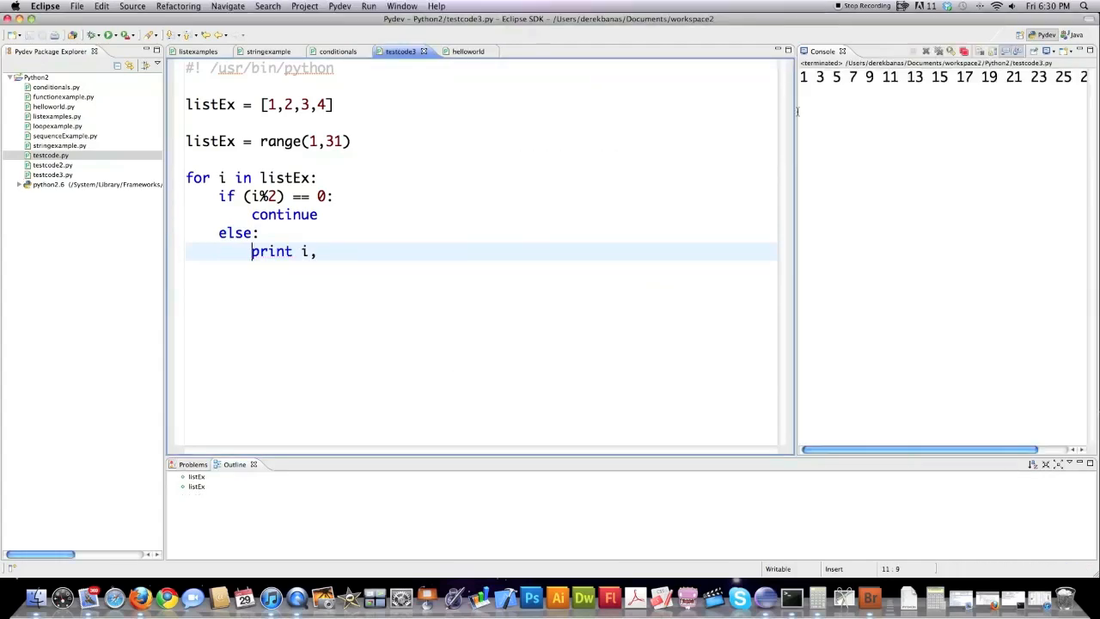
pyautogui.hscroll(3)
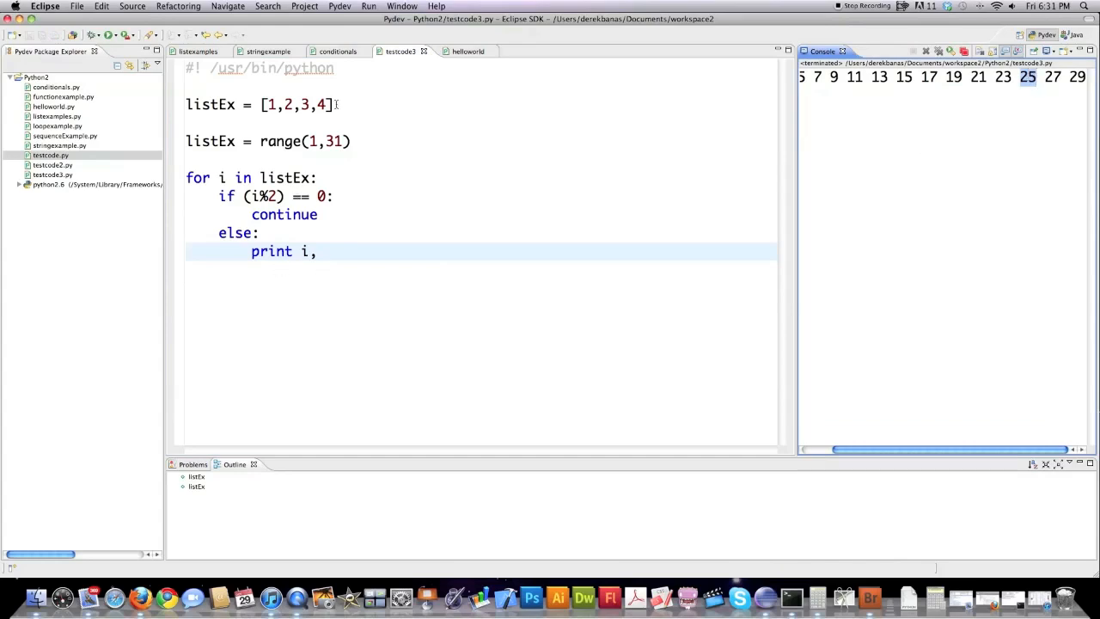
# - Start an elif branch after the continue line to break when i equals 25
pyautogui.click(613, 211)
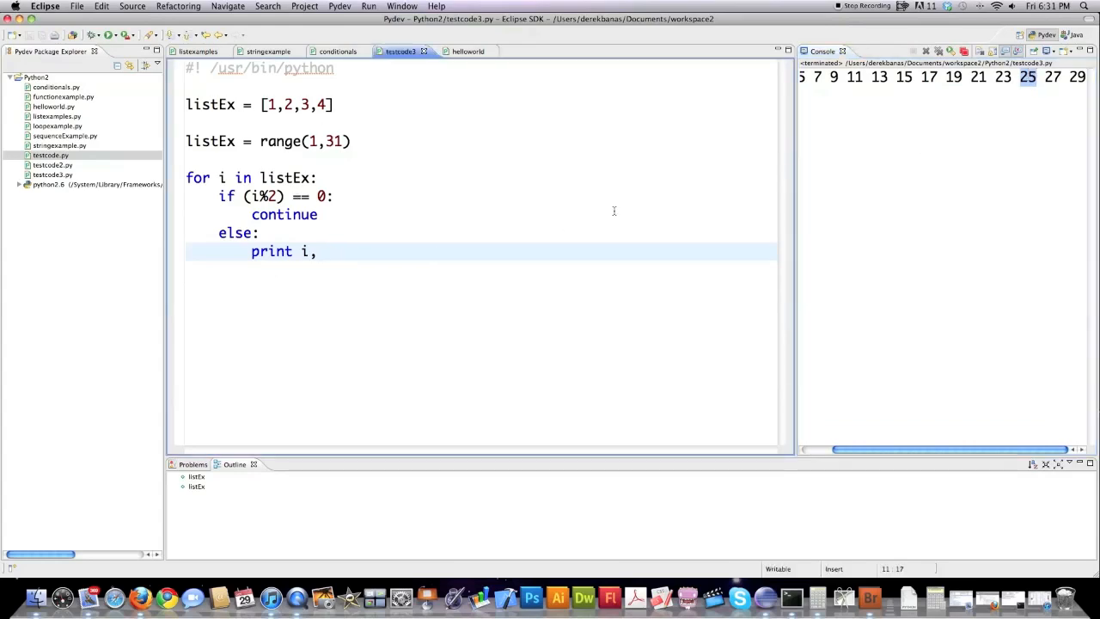
pyautogui.click(323, 214)
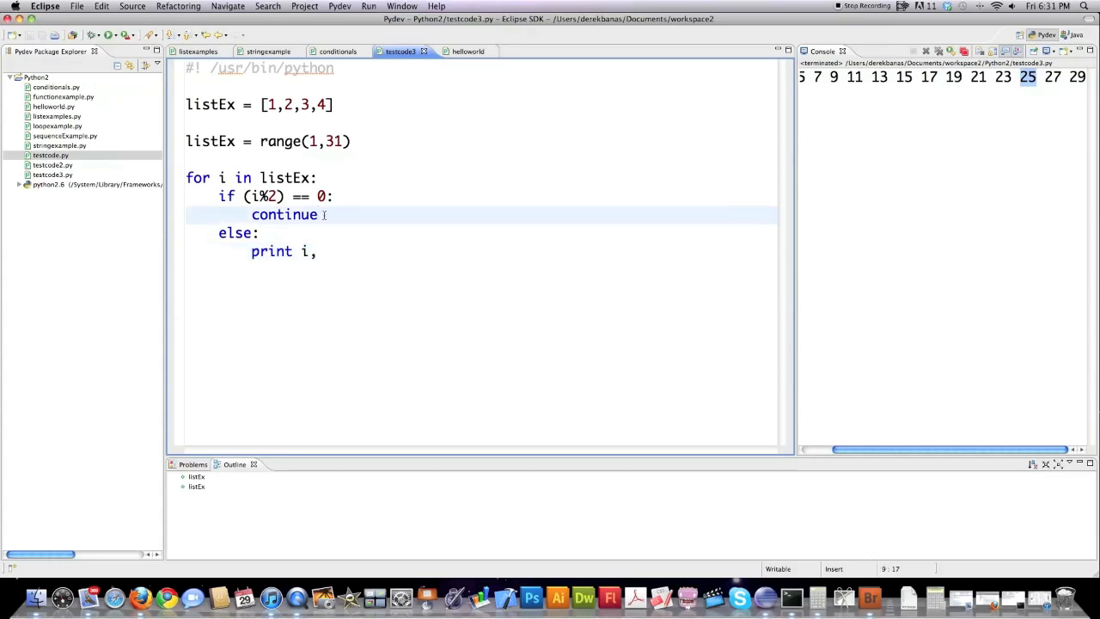
pyautogui.write('eak')
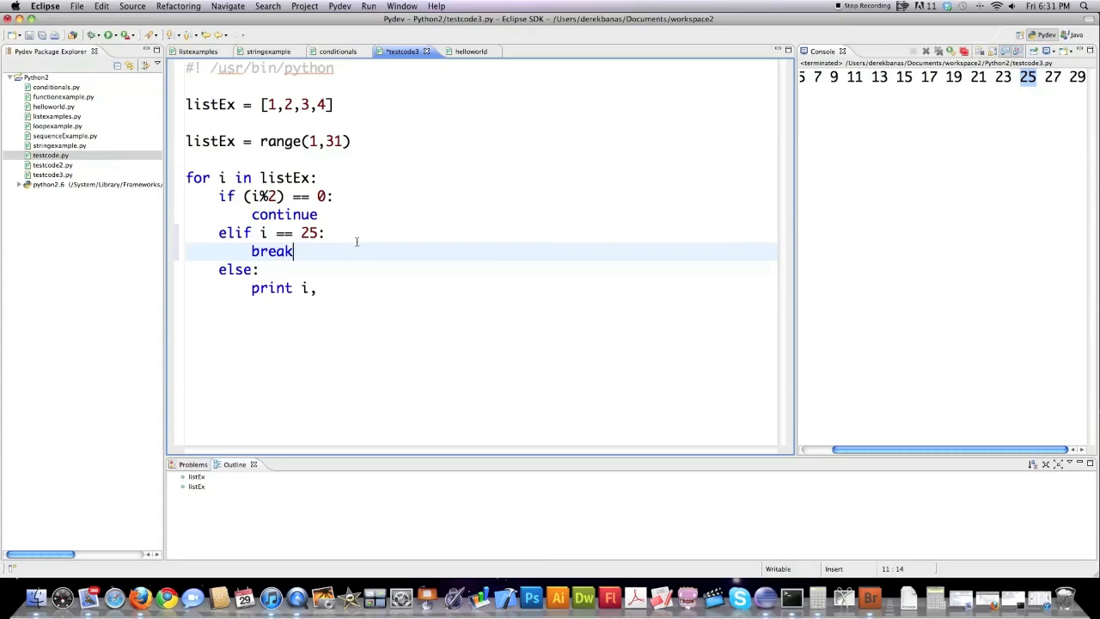
pyautogui.moveTo(315, 267)
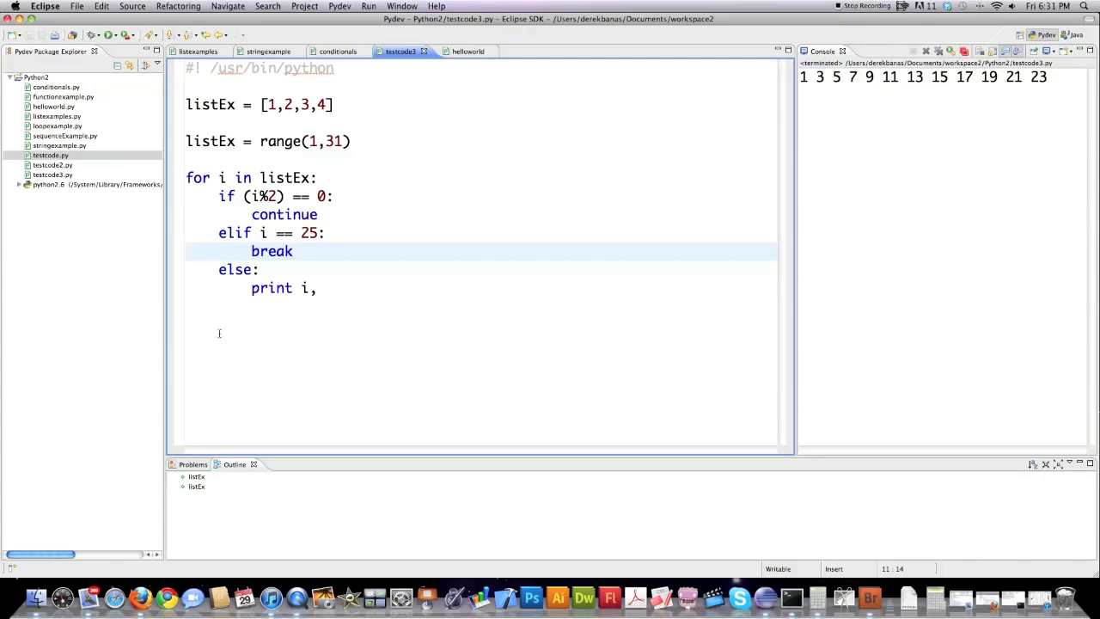
pyautogui.moveTo(261, 321)
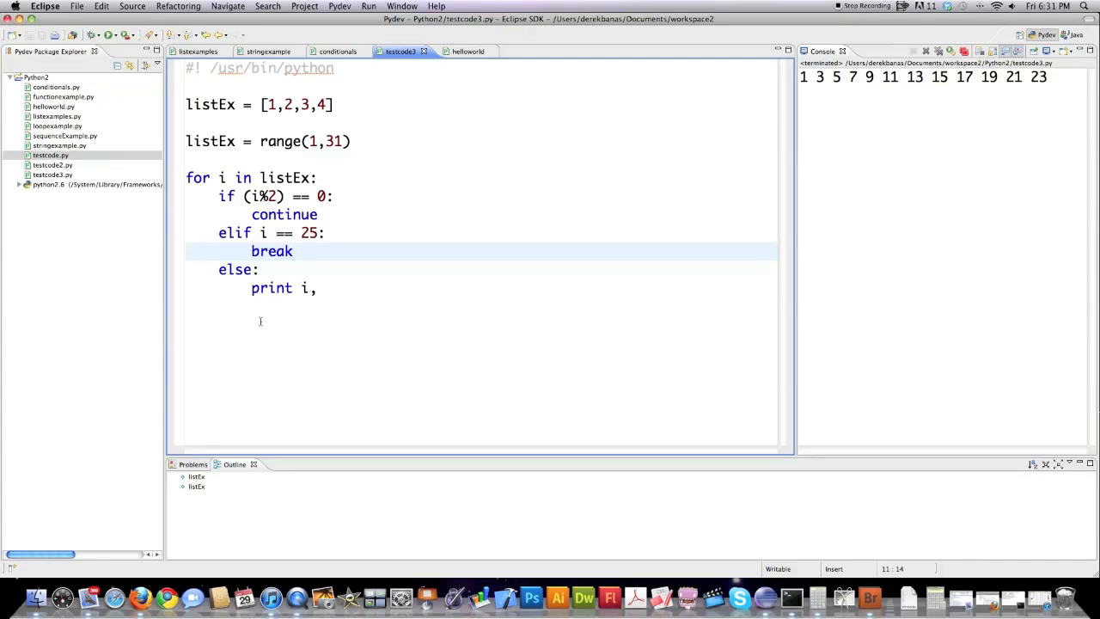